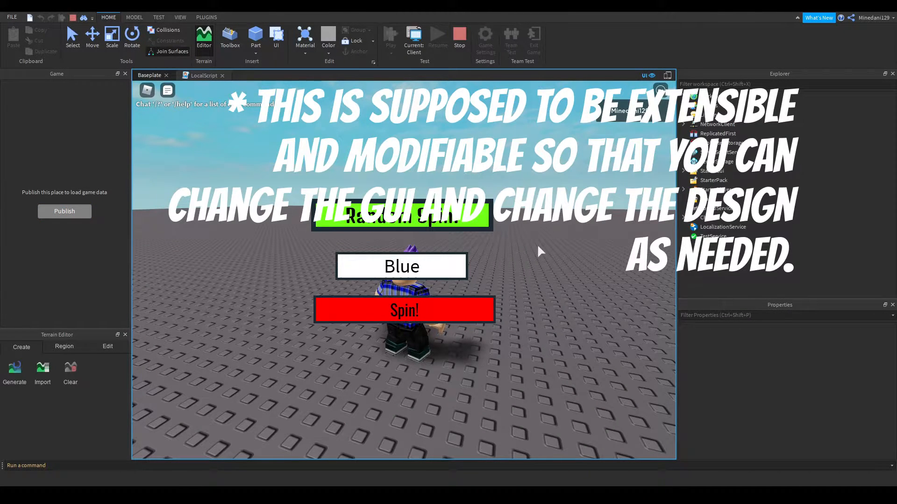
End the spinner playtest and return to editing the empty baseplate
click(404, 310)
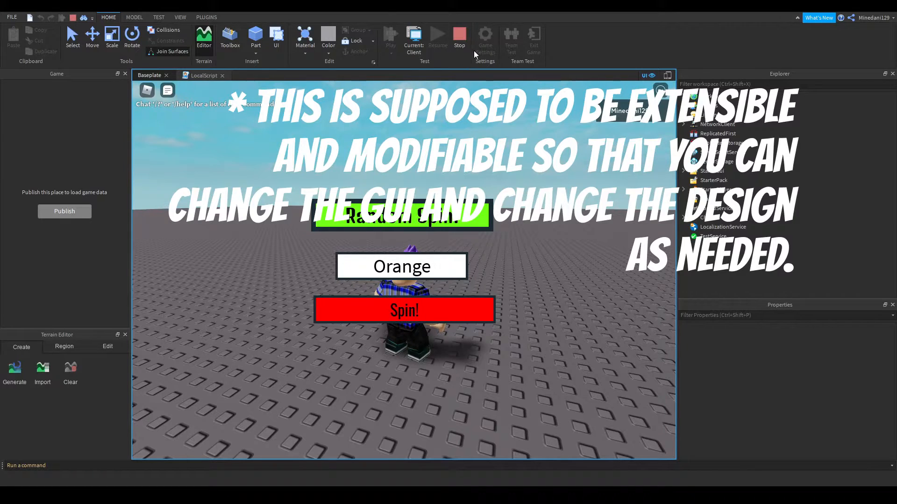
click(459, 37)
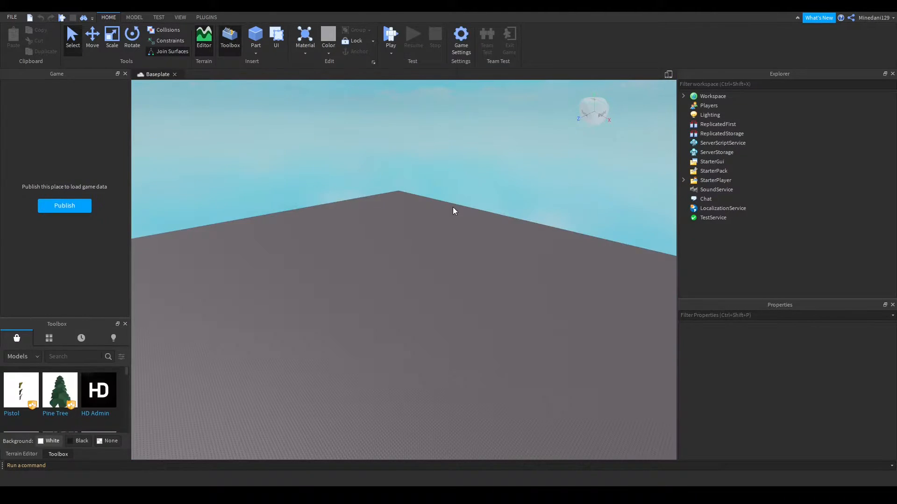
mouse_move(432, 303)
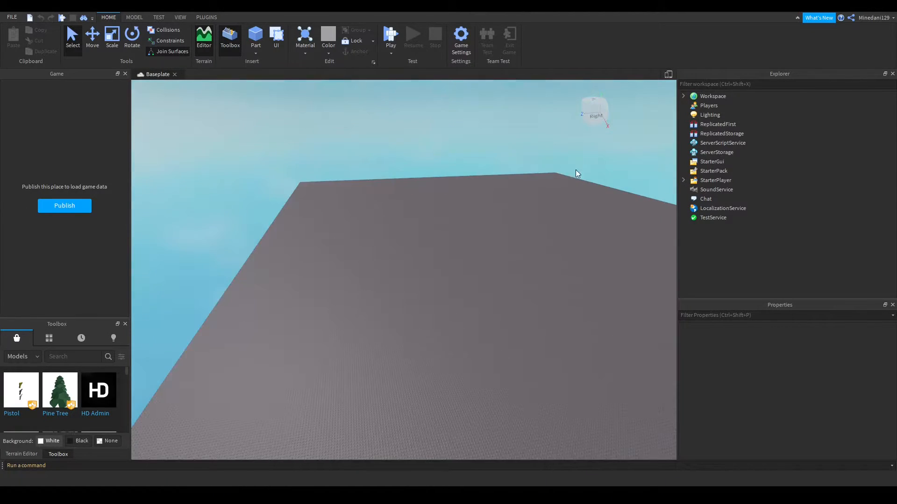
Insert a Spinner ScreenGui under StarterGui and add a TextLabel to it
click(712, 161)
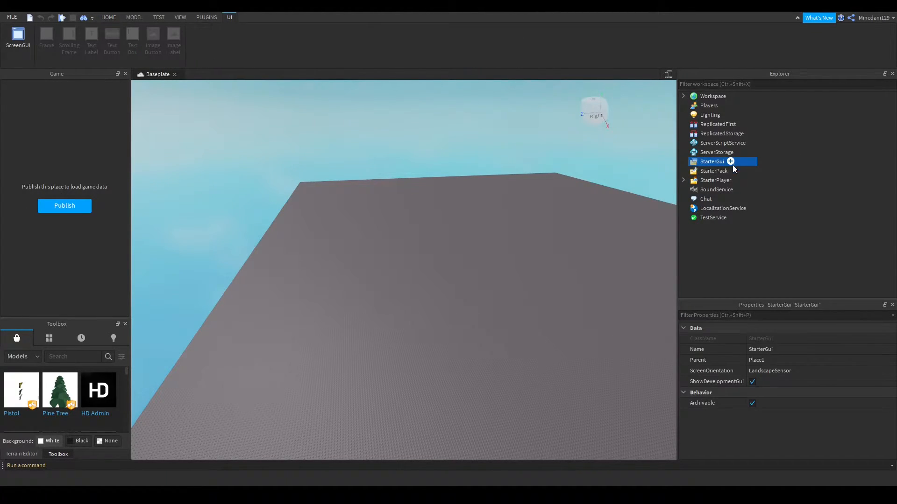
click(730, 161)
text(Spinner)
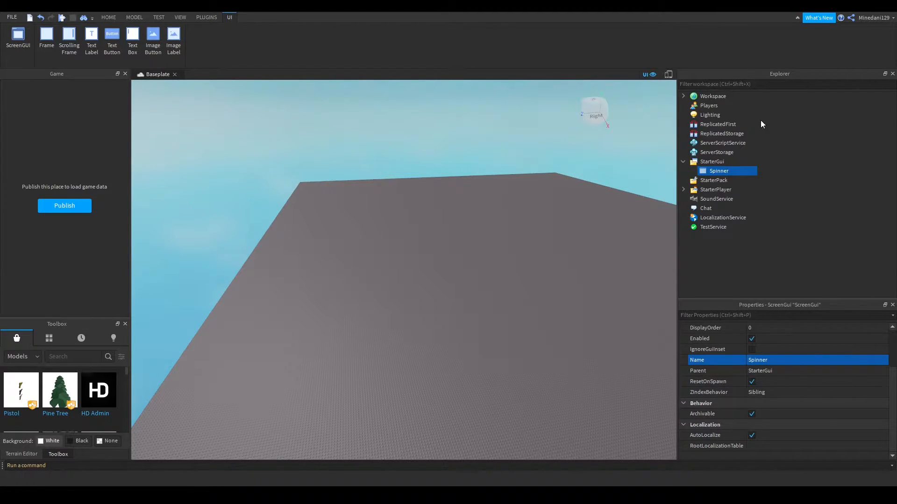
mouse_move(709, 244)
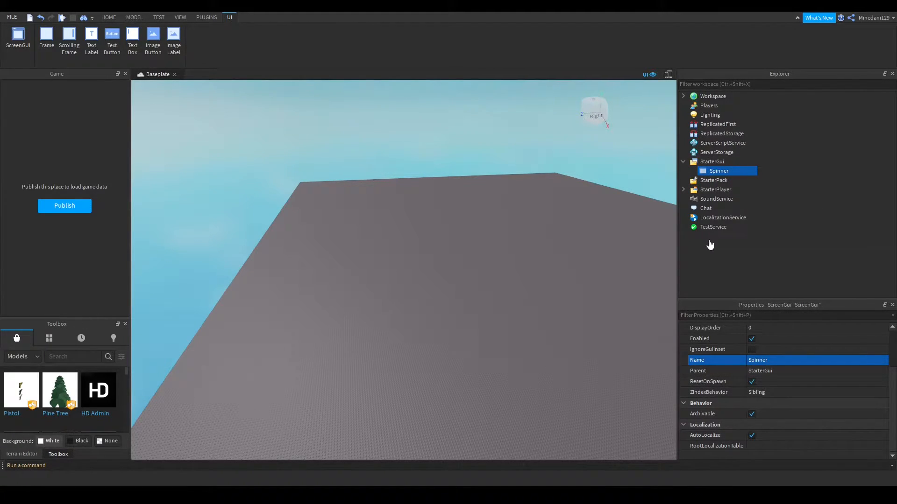
click(91, 41)
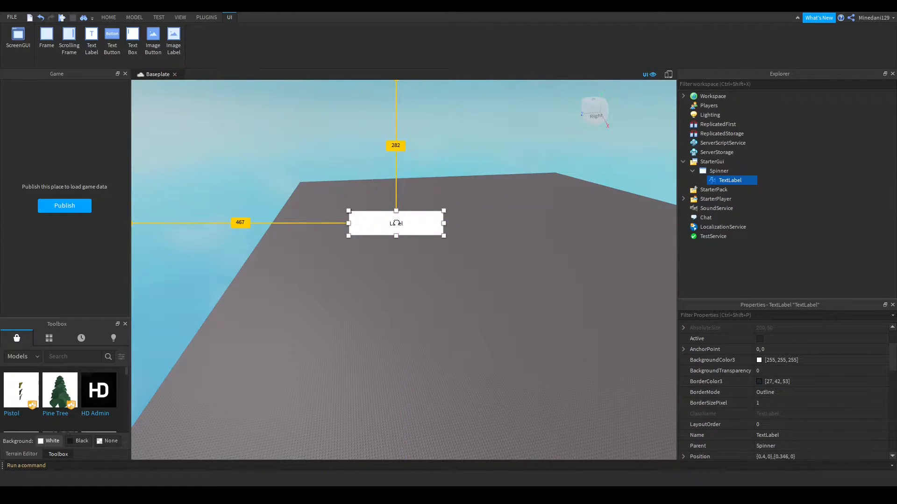
Add a TextButton to Spinner, position it below the label, and rename it SpinnerButton
click(718, 171)
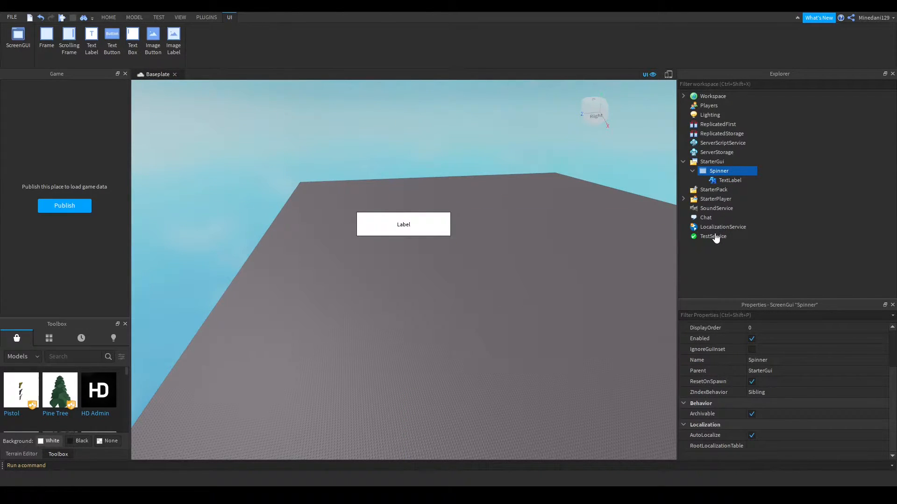
click(112, 41)
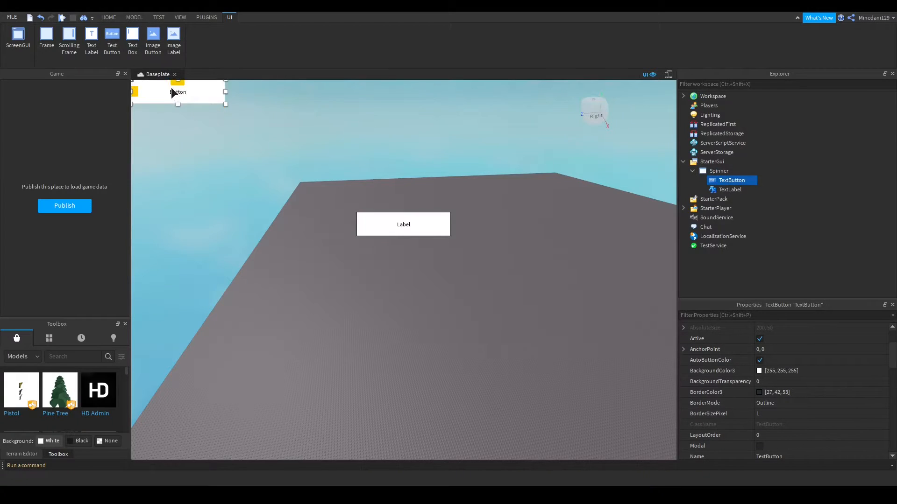
click(729, 189)
text(Spinn)
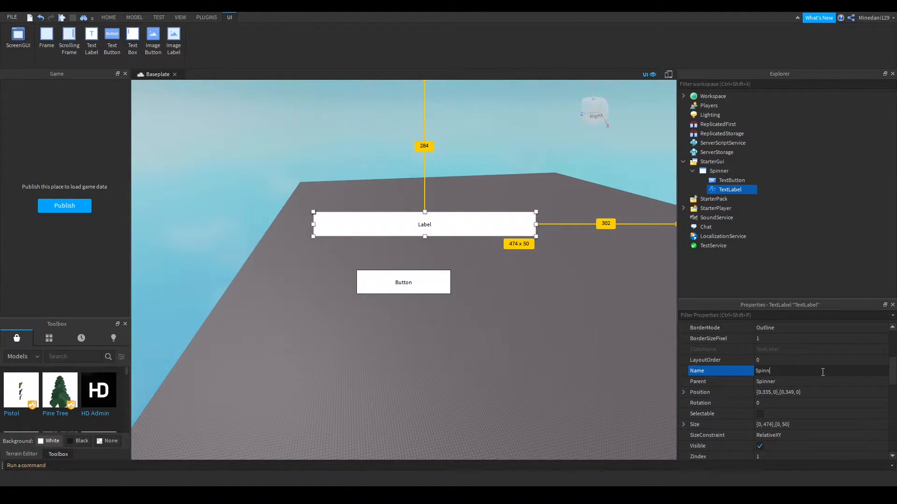
click(732, 180)
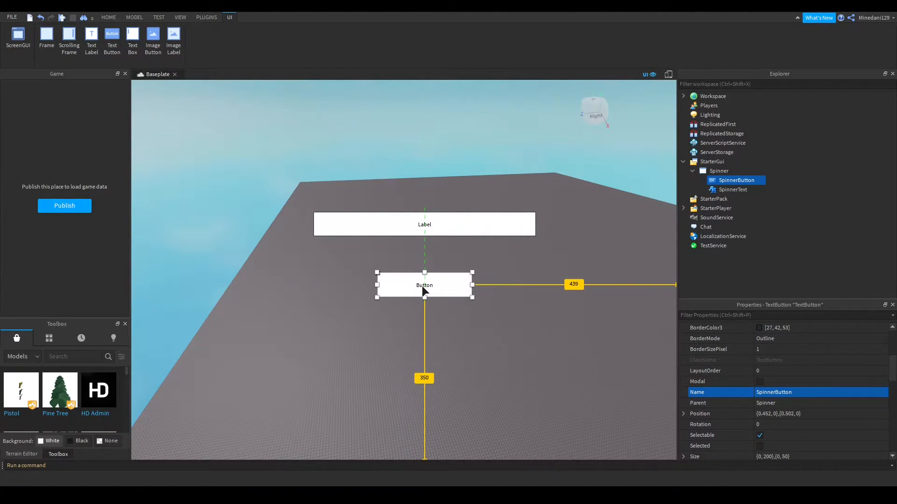
Insert a LocalScript into the Spinner GUI and switch back to the Baseplate view
click(718, 171)
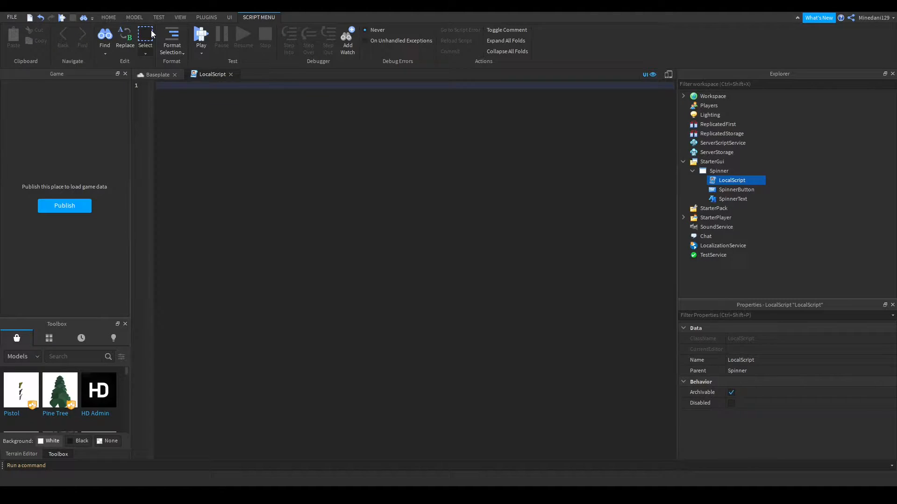
click(157, 74)
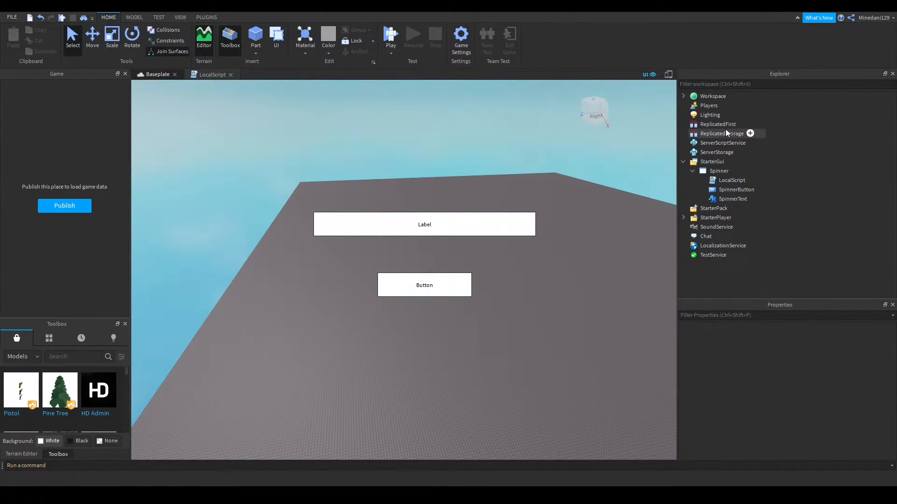
Add a BindableEvent named SpinnerEvent to ReplicatedStorage and open the LocalScript
click(721, 133)
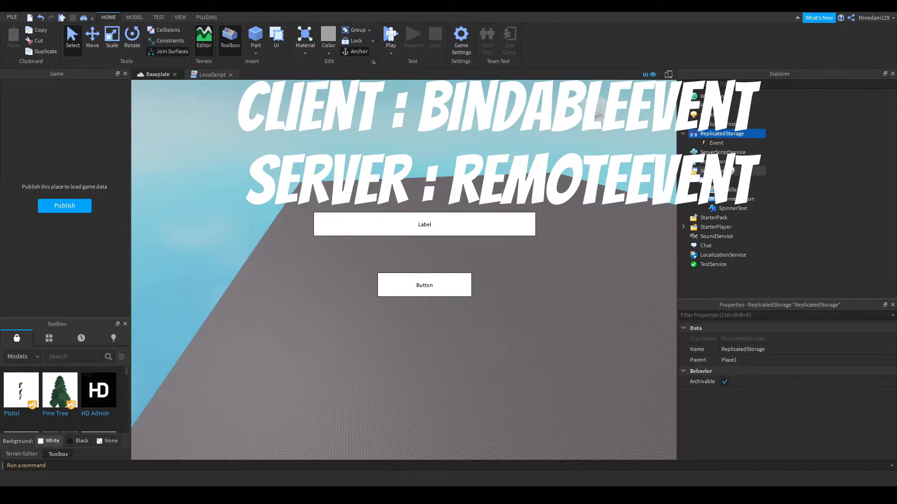
click(716, 143)
text(S)
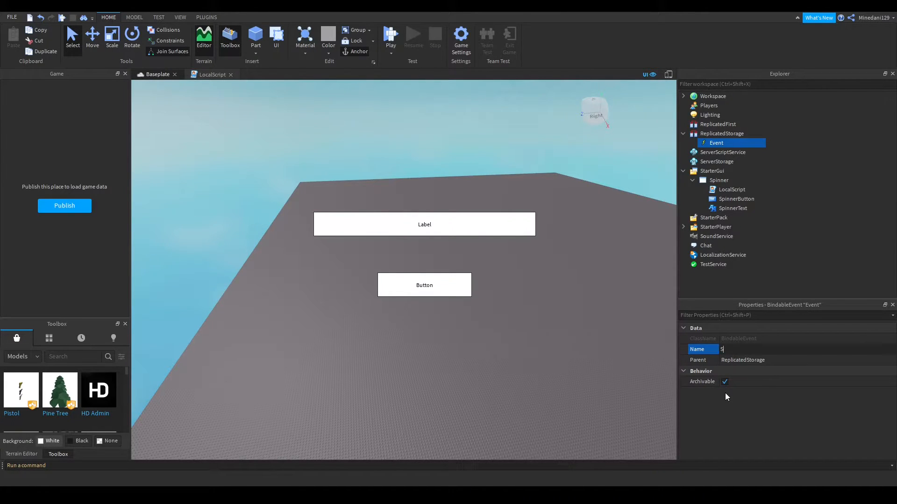
text(pinnerEve)
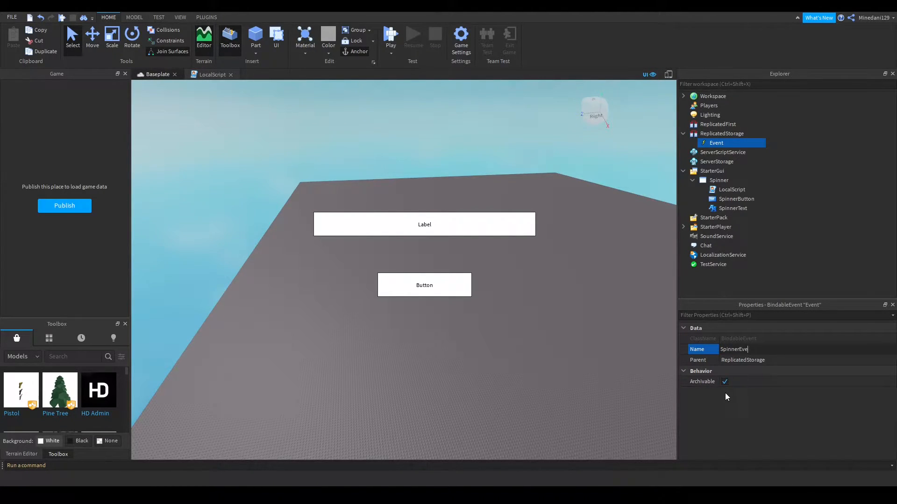
double_click(731, 190)
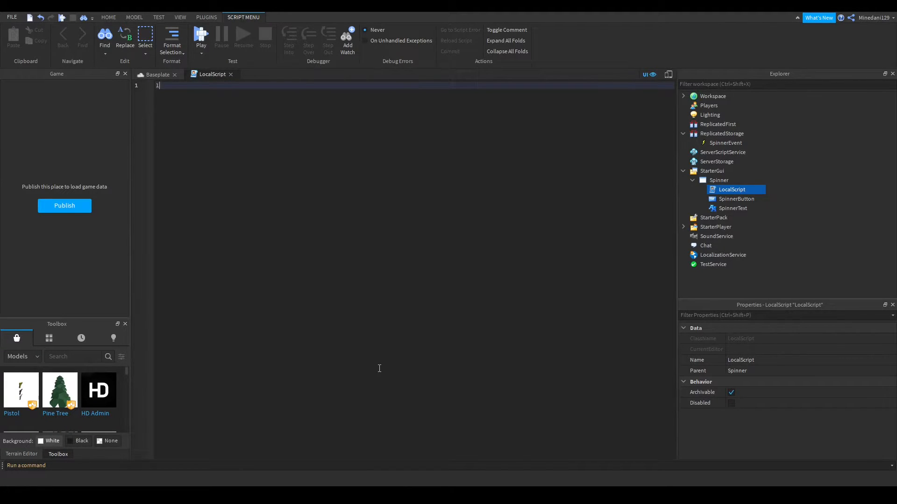
Declare text, button and spinnerEvent variables for SpinnerText, SpinnerButton and ReplicatedStorage's SpinnerEvent
text(local text = script)
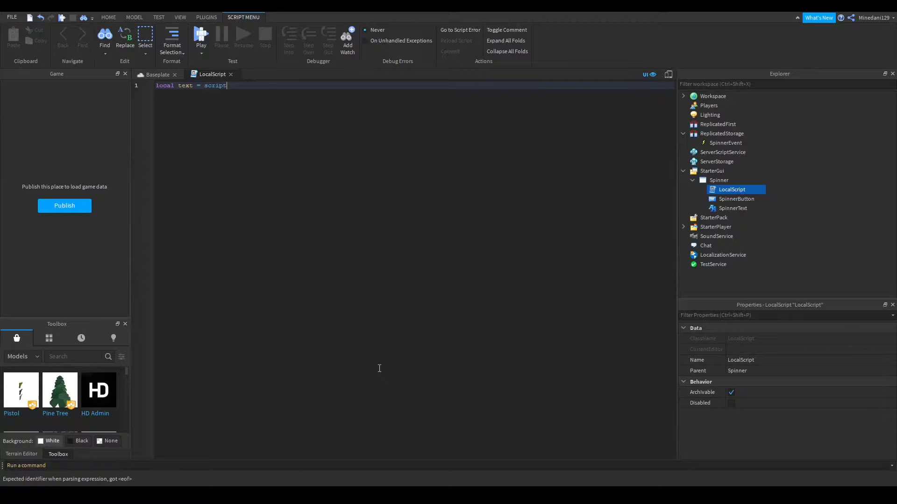
text(.Parent.SpinnerText)
text(local button = script.)
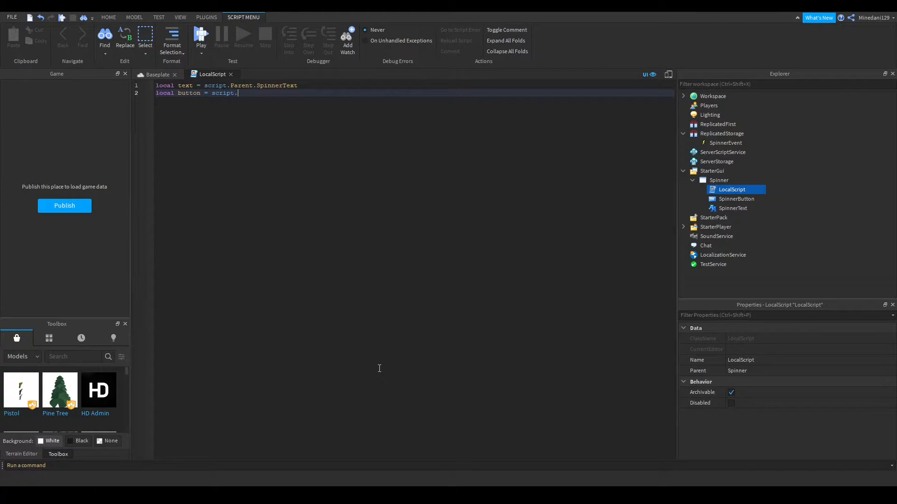
text(Parent.SpinnerButton)
text(local)
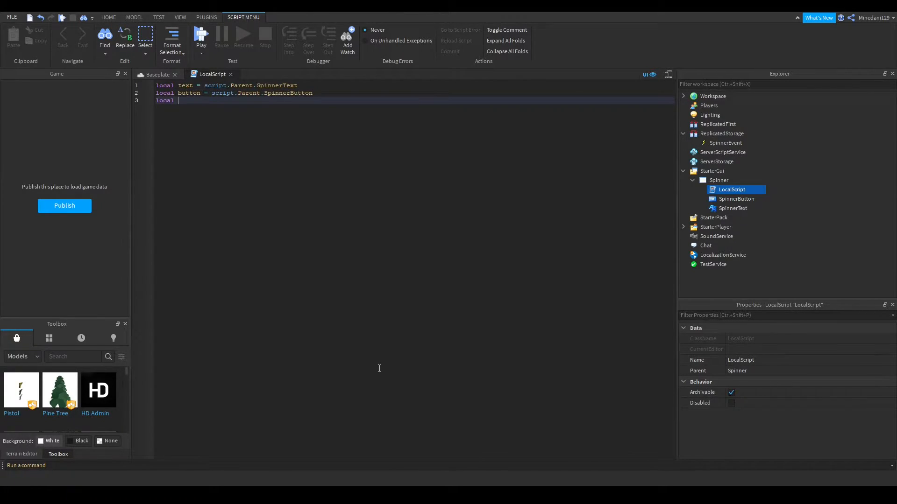
text(spinnerE)
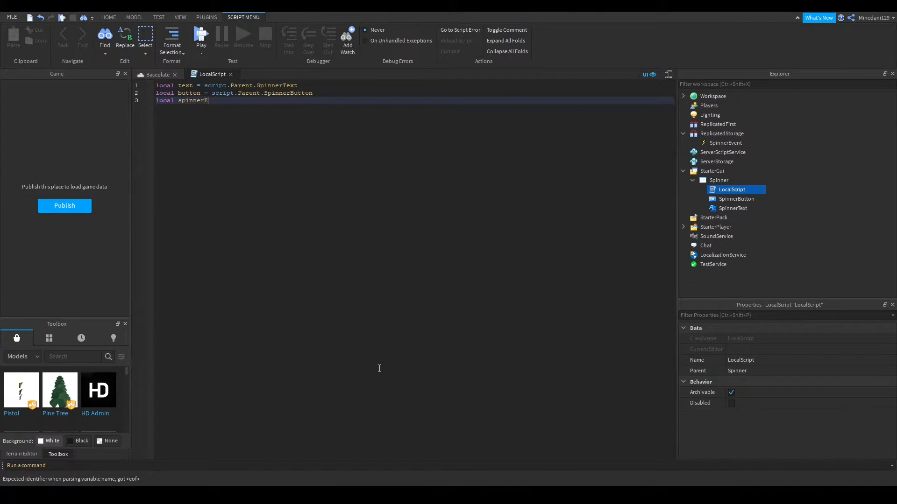
text(vent = game:)
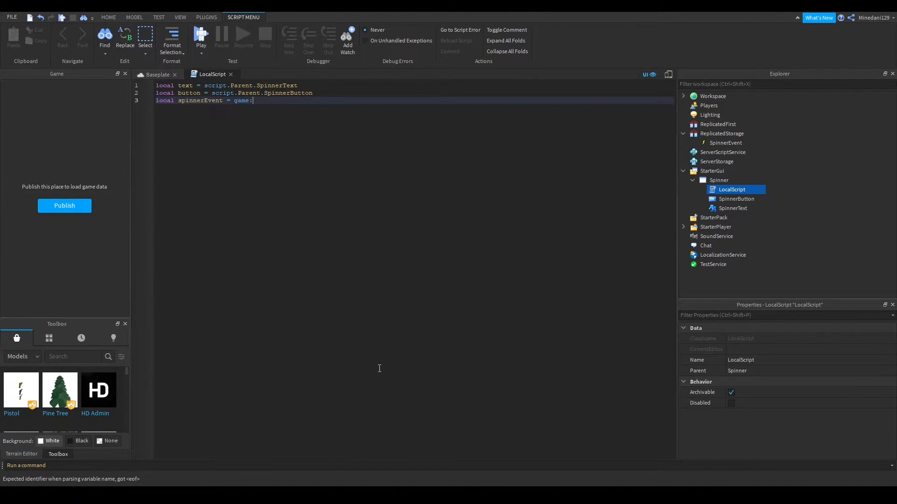
text(GetService())
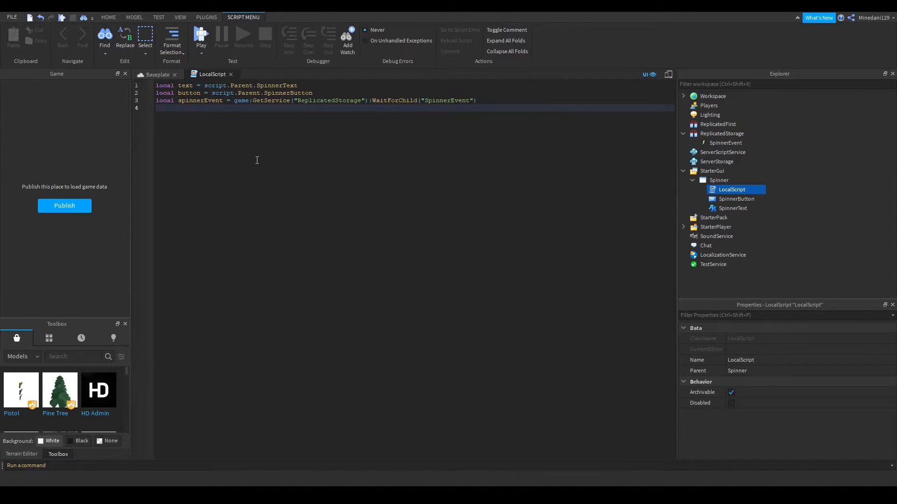
Add 'local waitTime = 0.1' on line 4 with blank lines below
text(local waim)
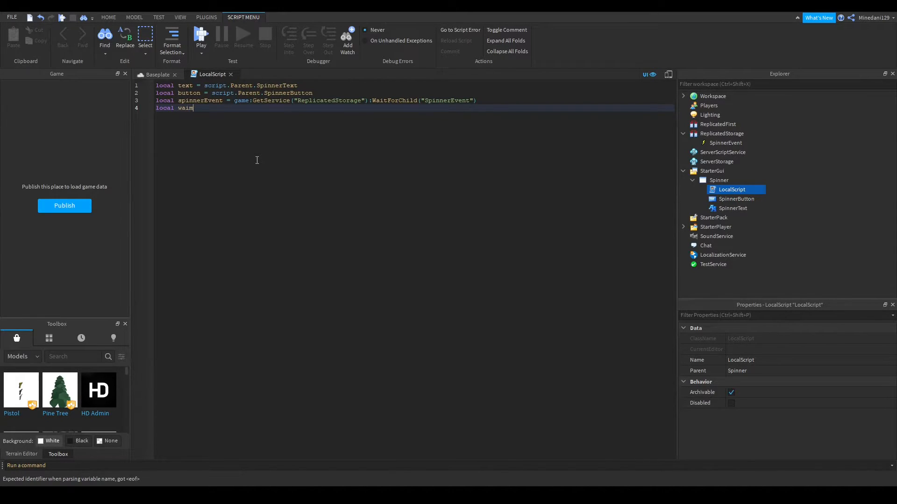
text(Time = 0.)
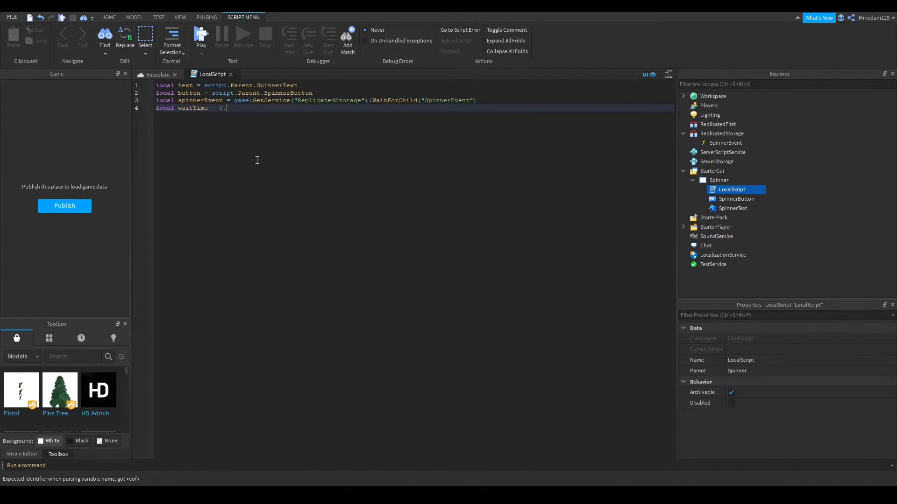
text(1)
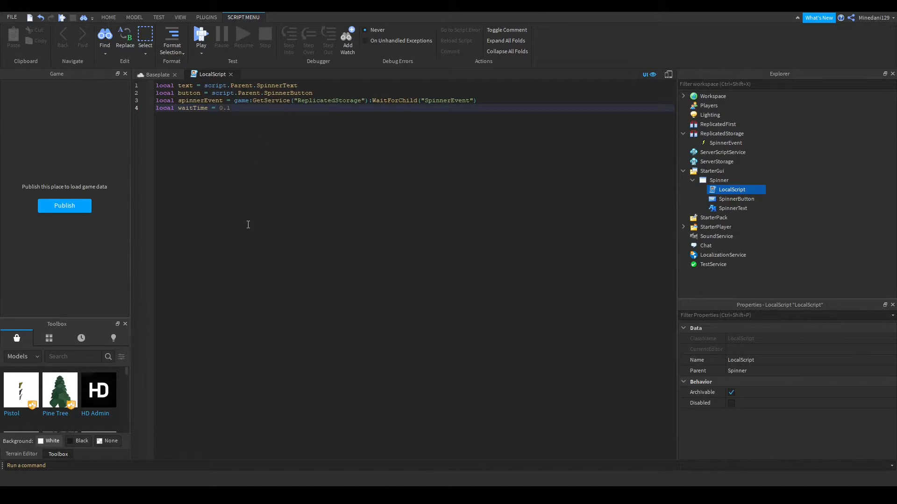
mouse_move(241, 179)
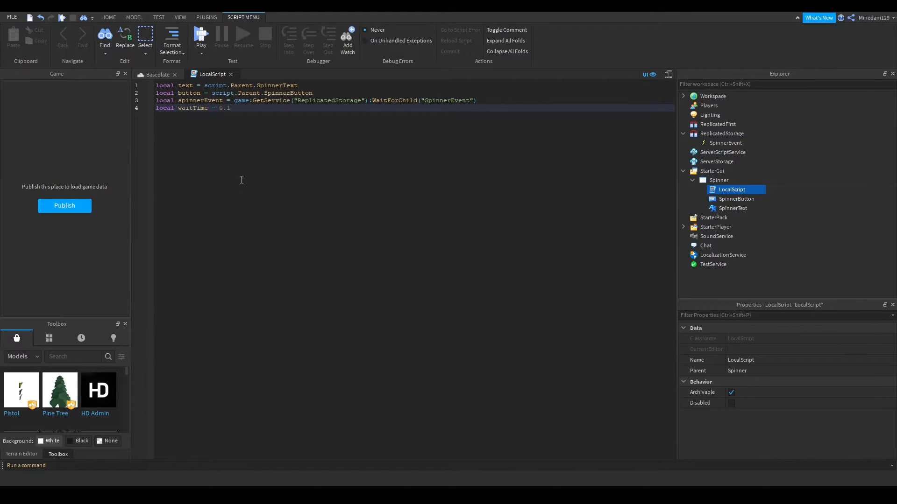
click(224, 108)
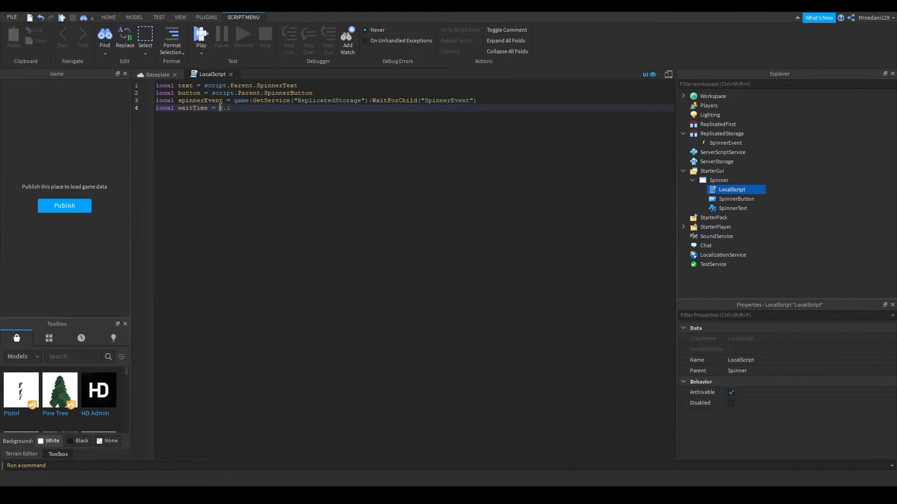
text(0.1)
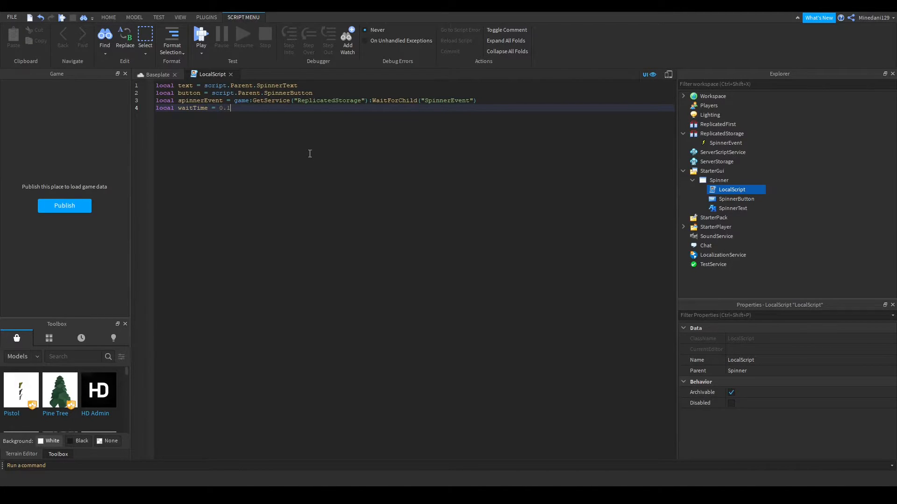
key(Return)
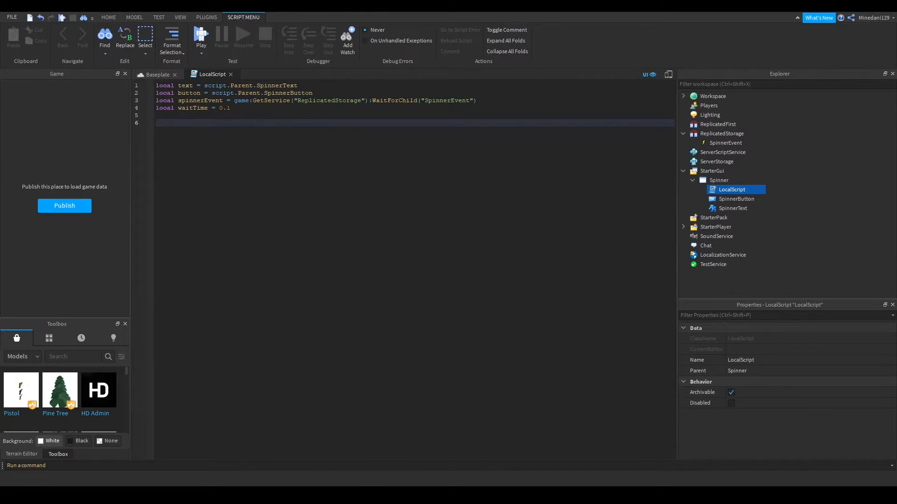
Define local objects = {"Orange", "Red", "Yellow", "Blue", "Purple"} and begin a new line
text(loc)
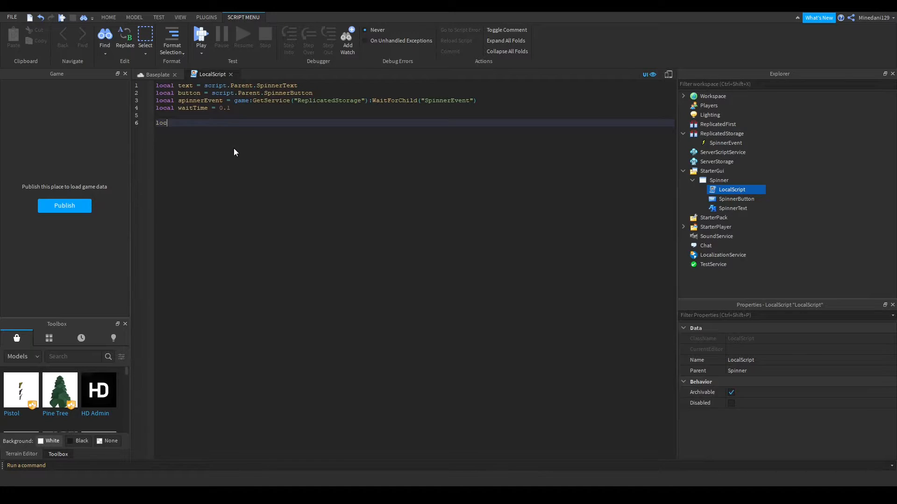
text(al)
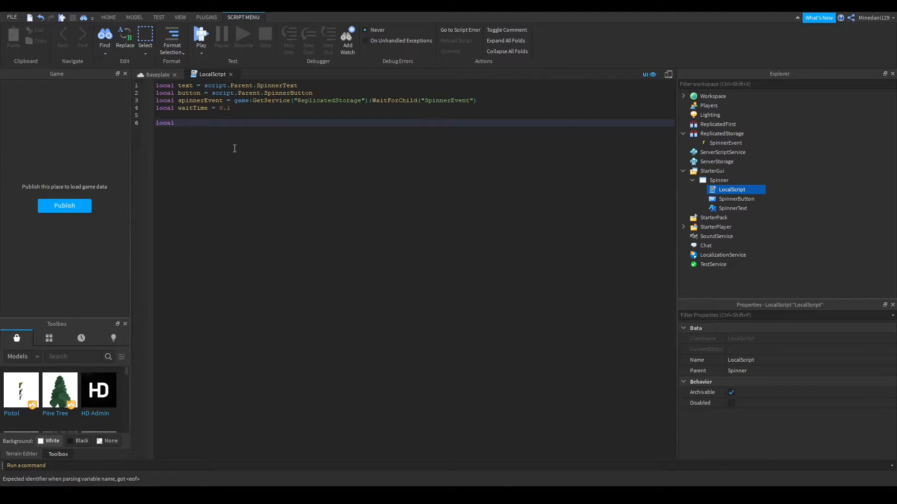
text(objects =)
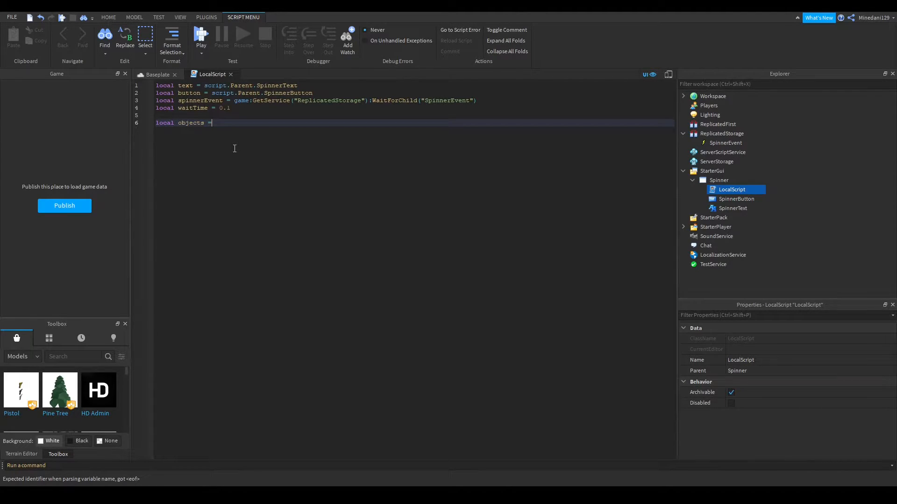
text({})
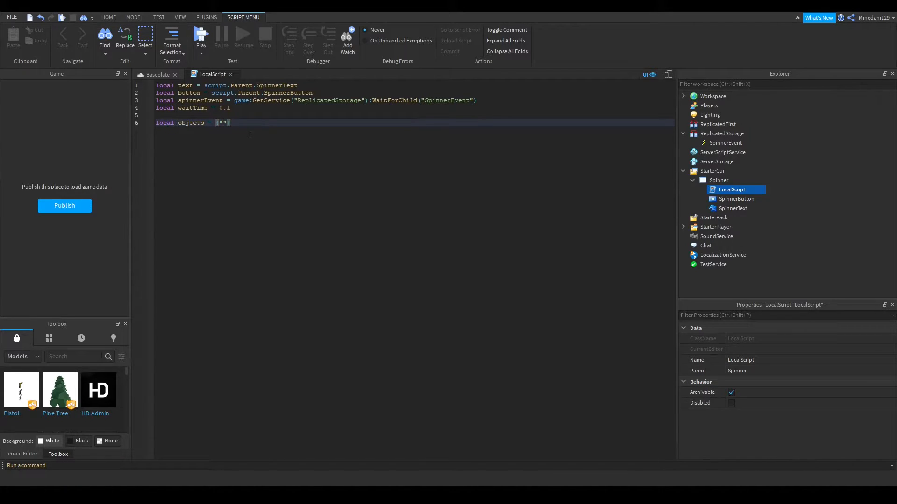
text(Orange)
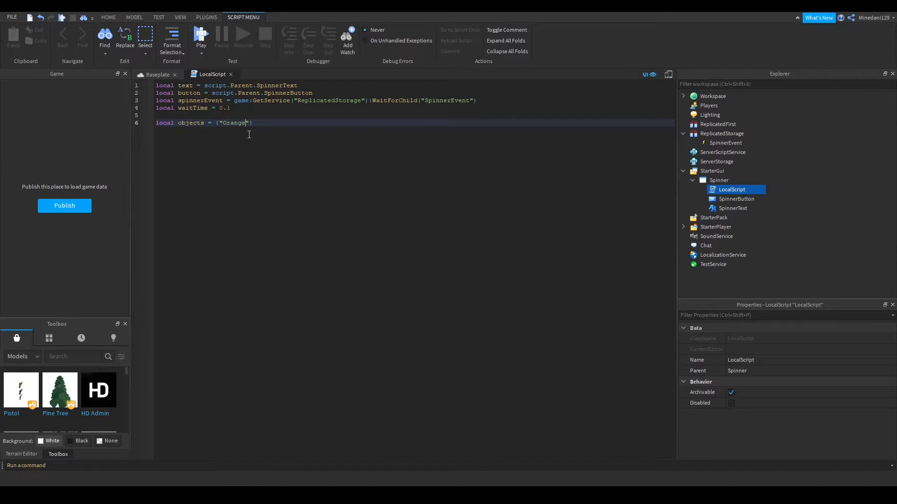
text(, "Red", ")
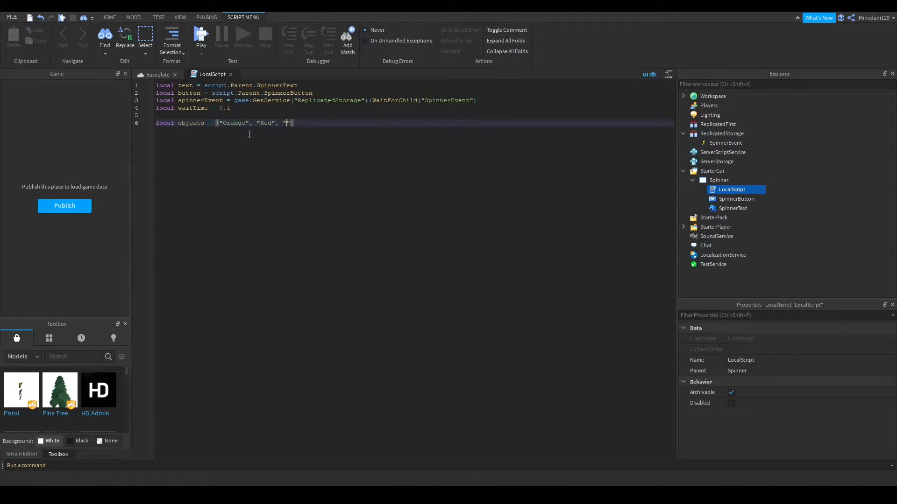
text(Yellow", "B)
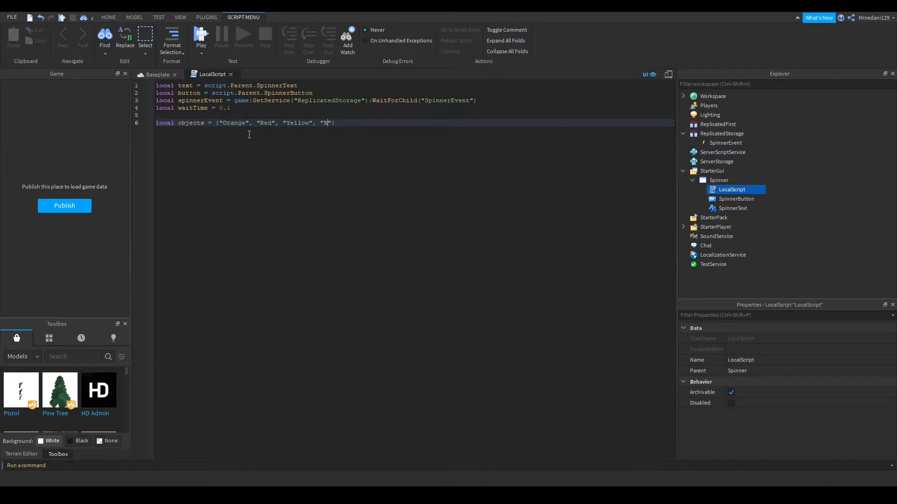
text(lue", ")
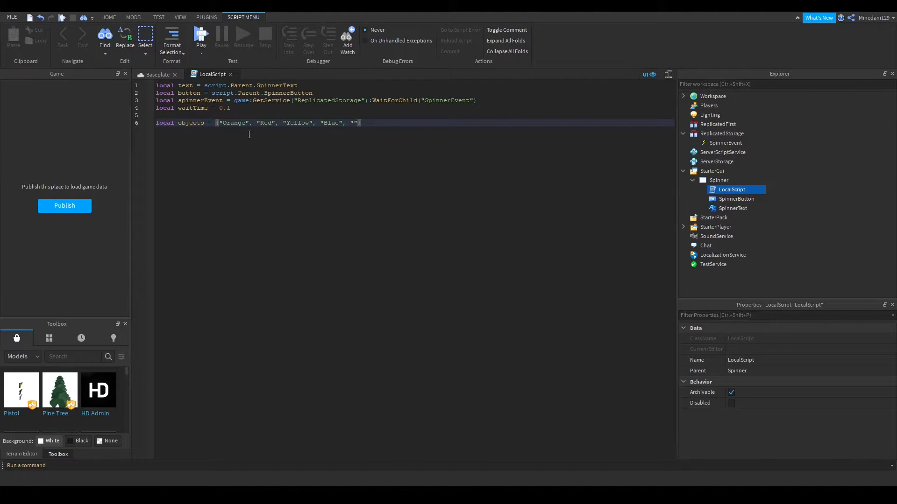
text(Purple)
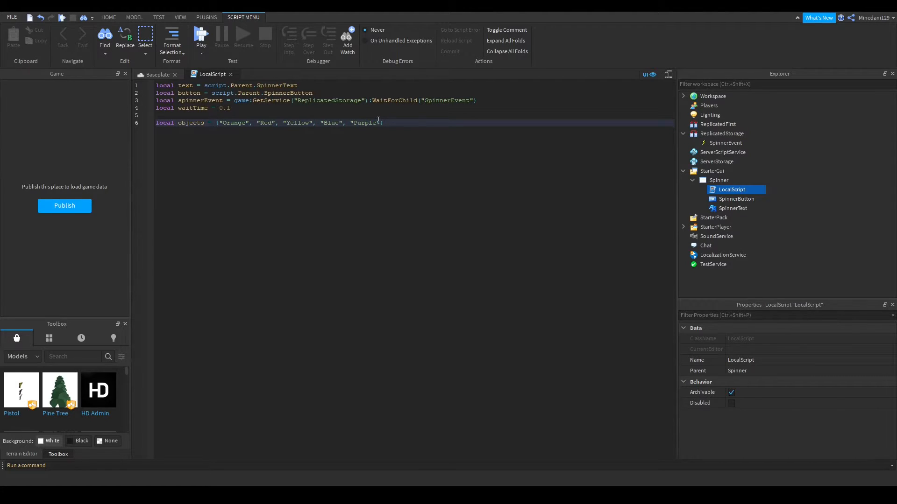
mouse_move(269, 156)
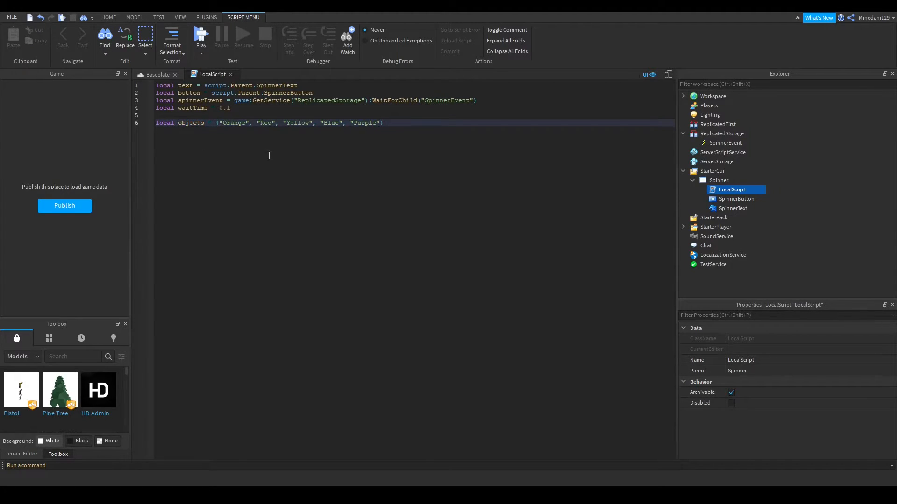
mouse_move(267, 159)
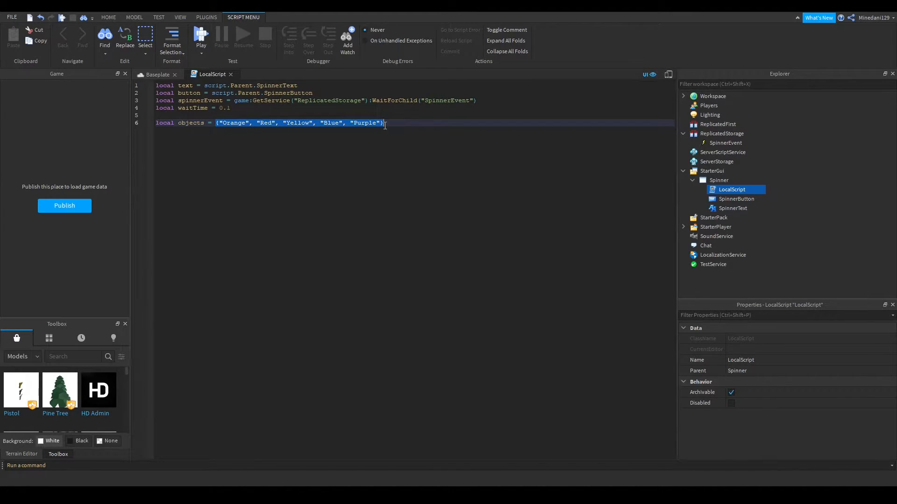
click(333, 160)
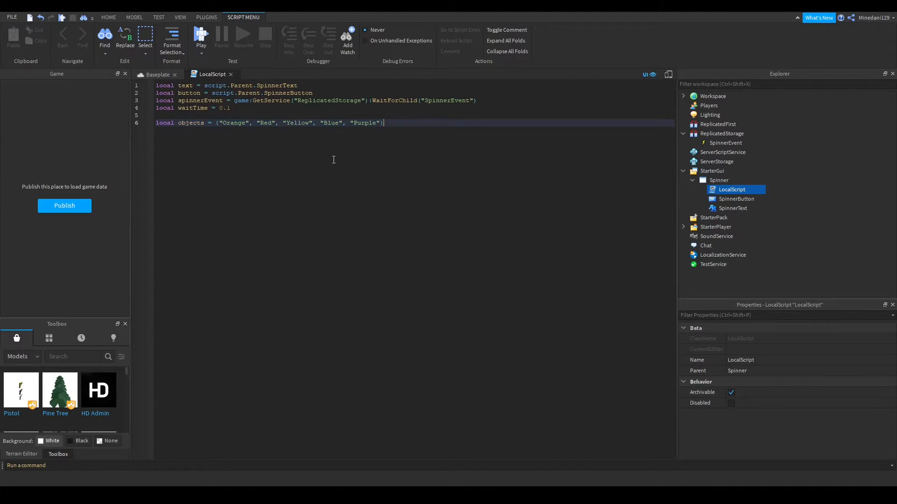
key(Enter)
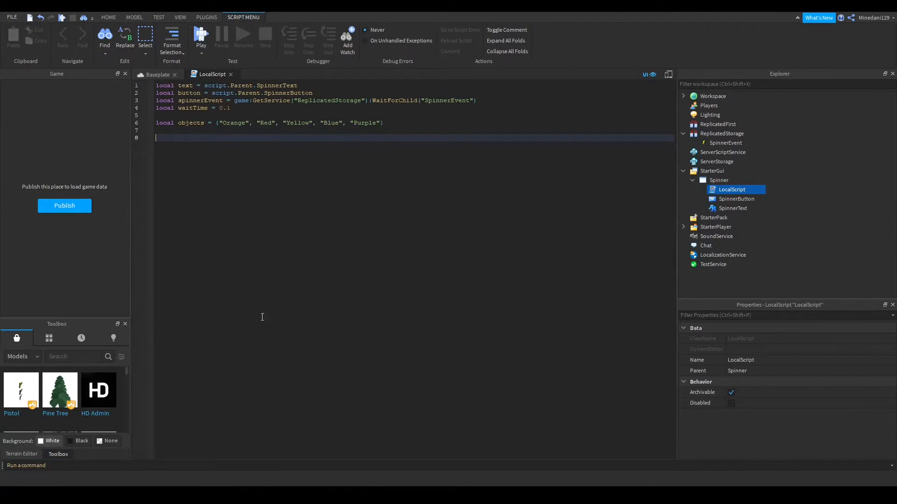
Add 'local spinCount = 50' and 'local start = math.random(1, #objects)'
text(local sp)
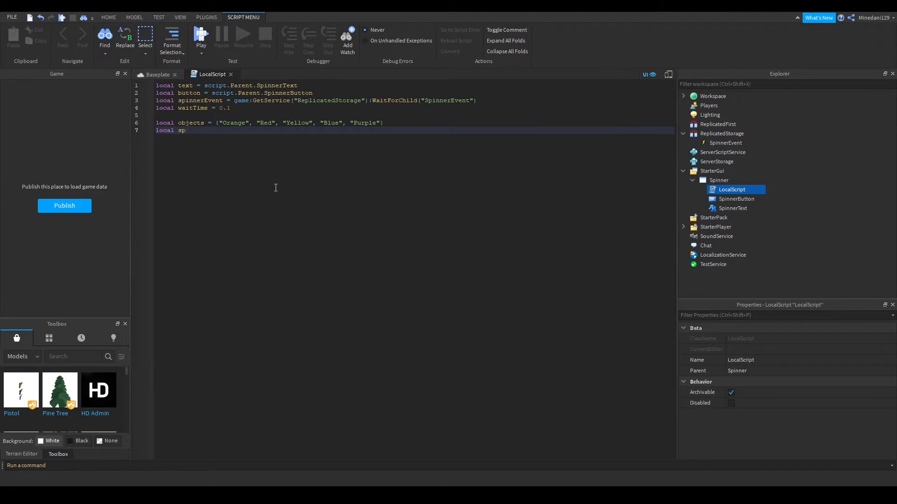
text(inCount =)
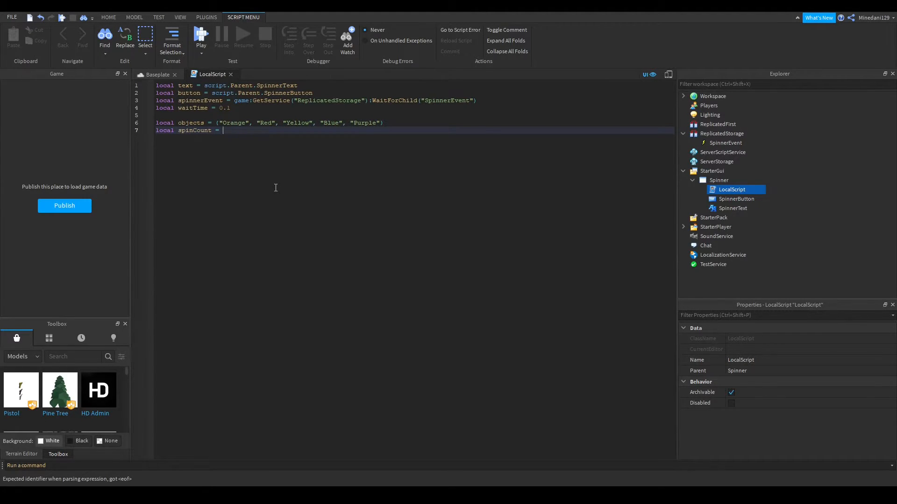
text(50)
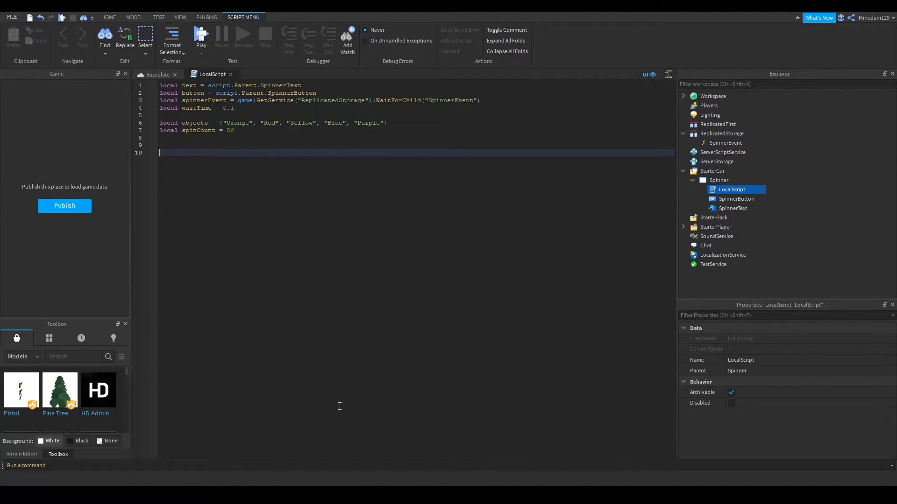
text(local)
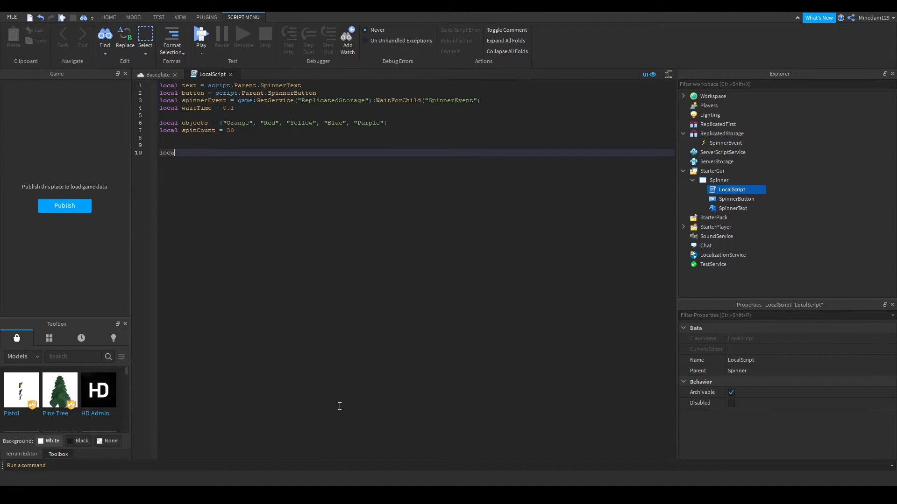
text(start =)
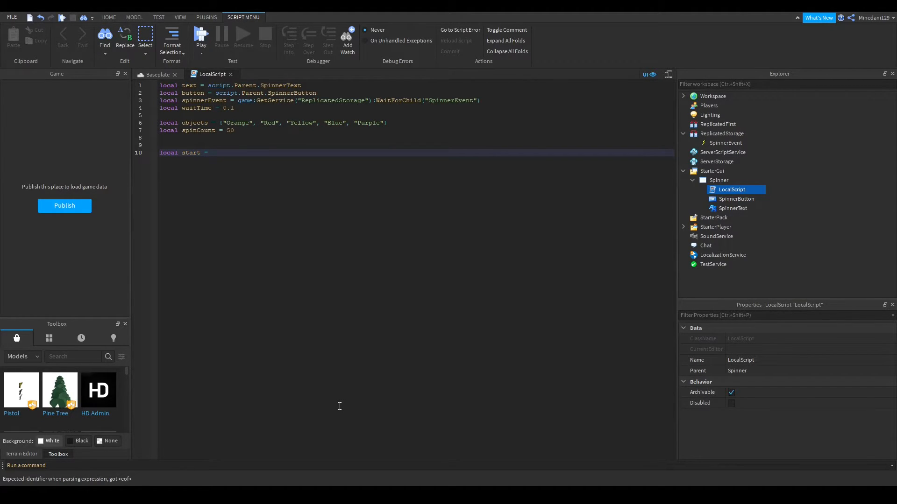
text(math.random)
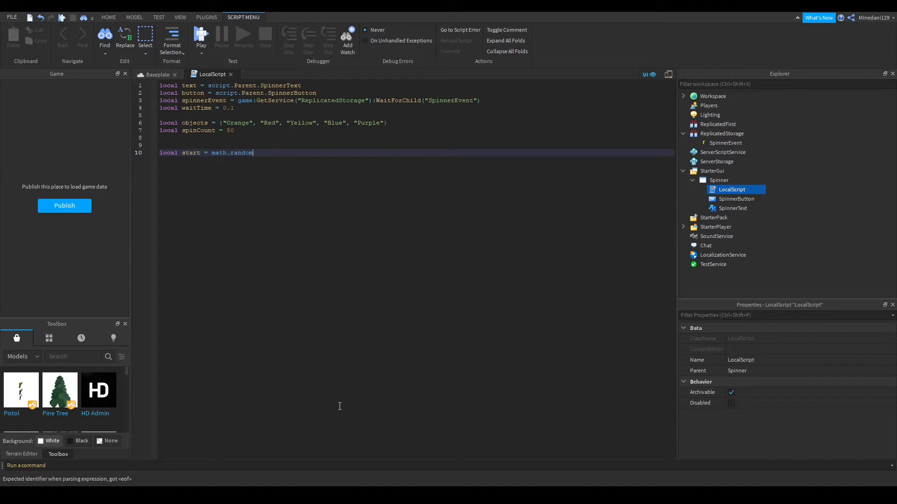
text((1, #objects)
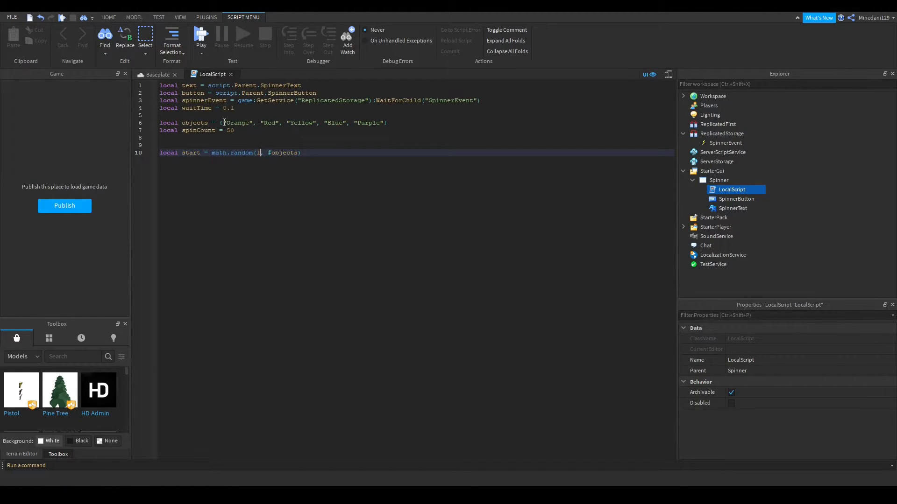
double_click(364, 122)
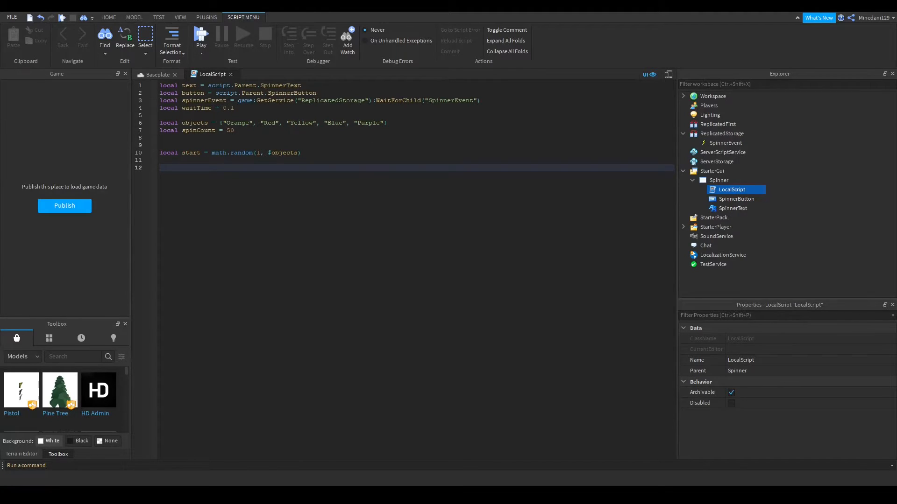
Write a button.MouseButton1Click:Connect handler containing 'for i=spinCount, 0, -1 do'
text(button.MouseButton1Click)
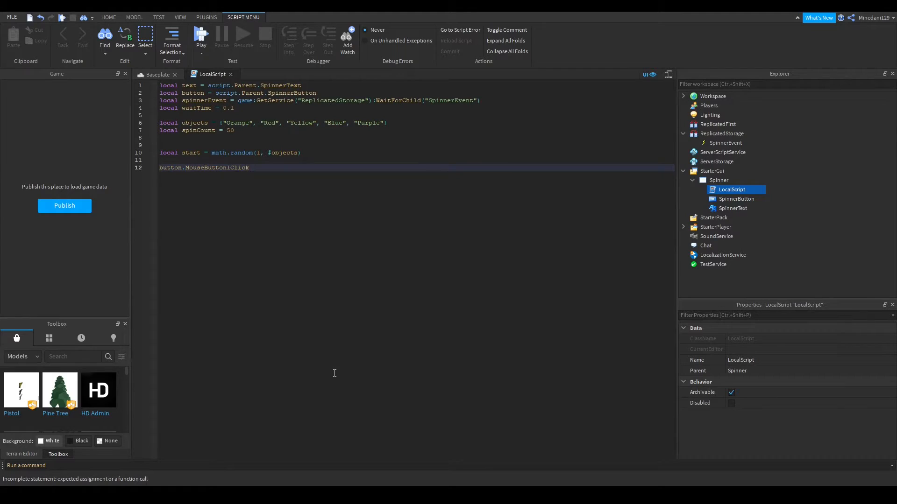
text(:Connect(function()
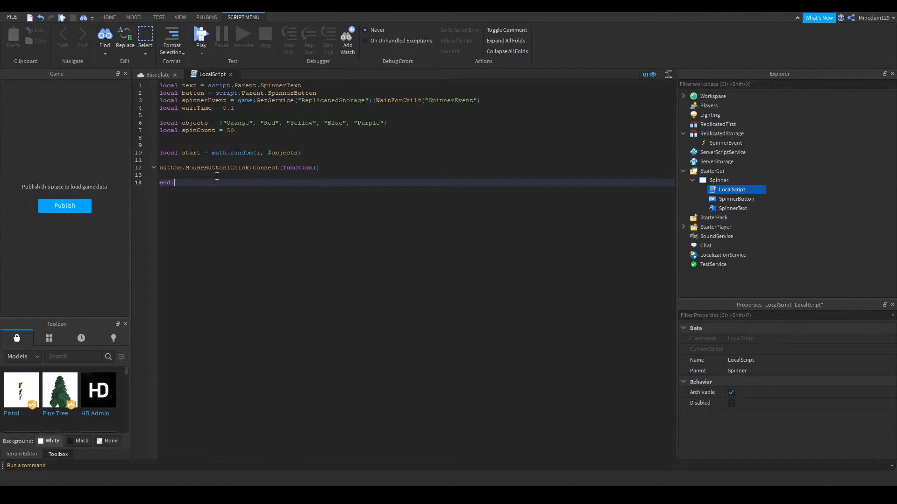
text(for i=)
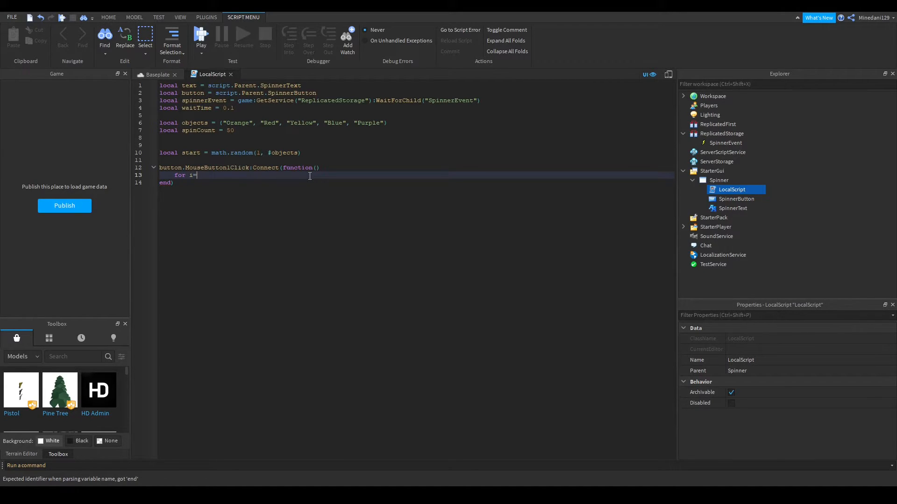
text(spin)
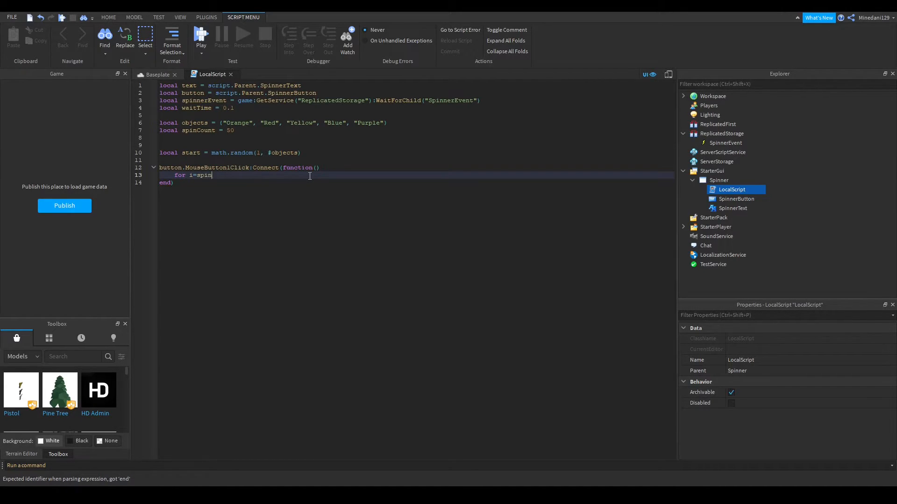
text(Count,)
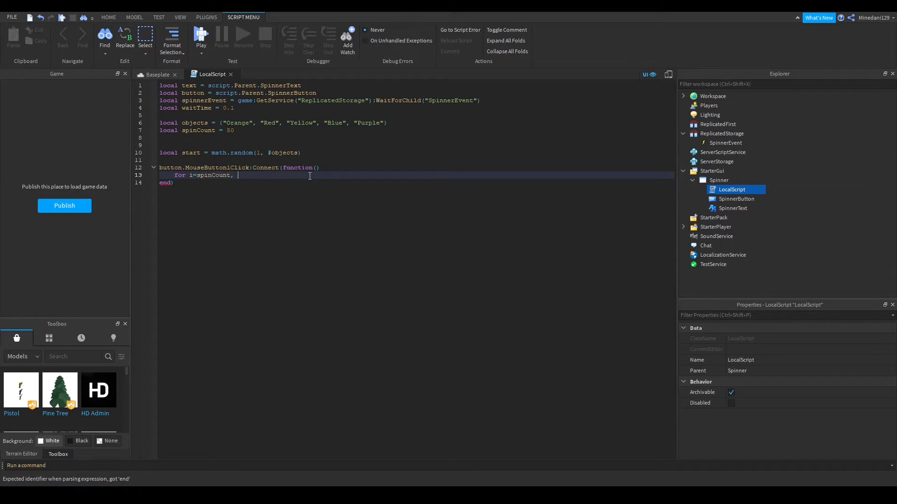
text(0, -1)
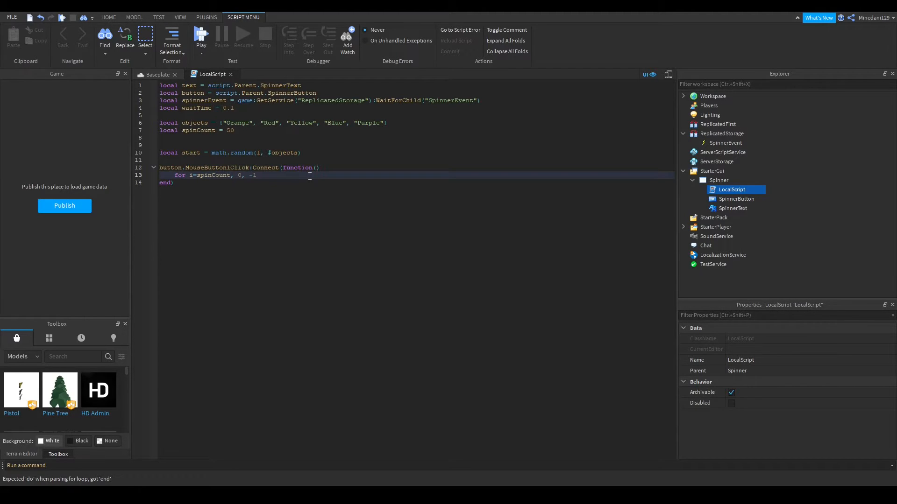
text(do)
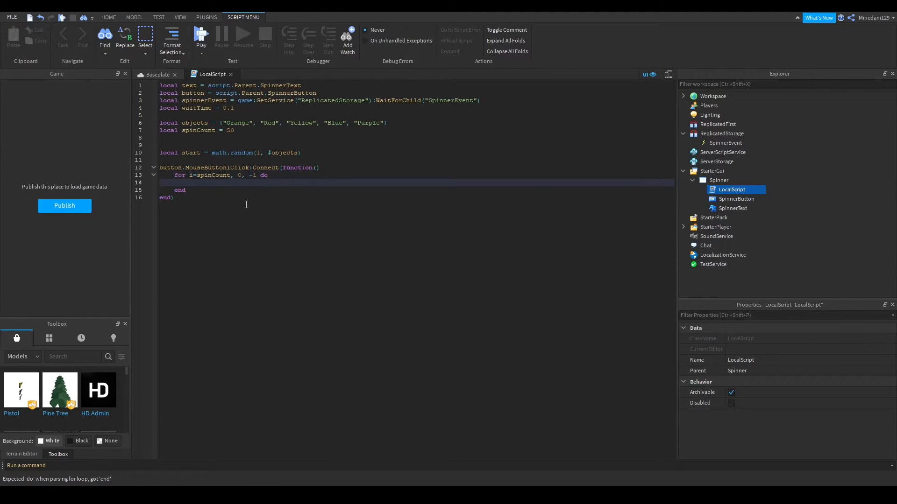
click(237, 130)
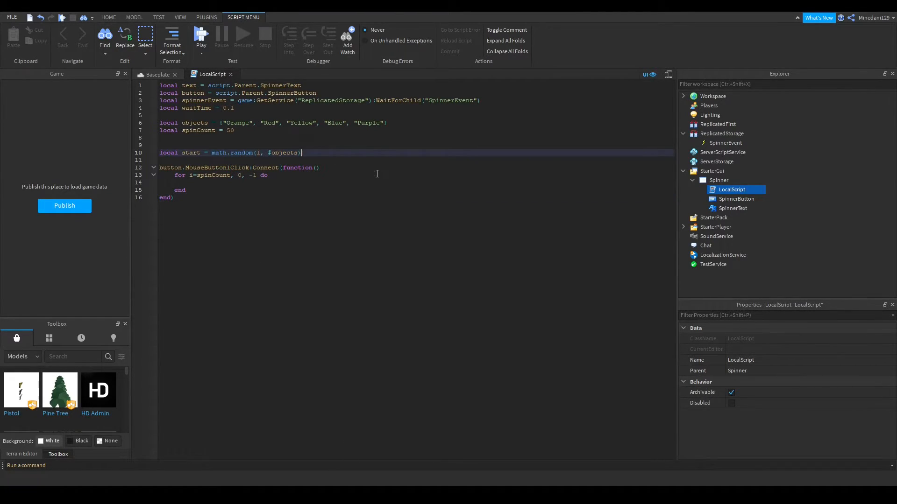
Declare an empty 'local function nextObject()' below the start variable
key(enter)
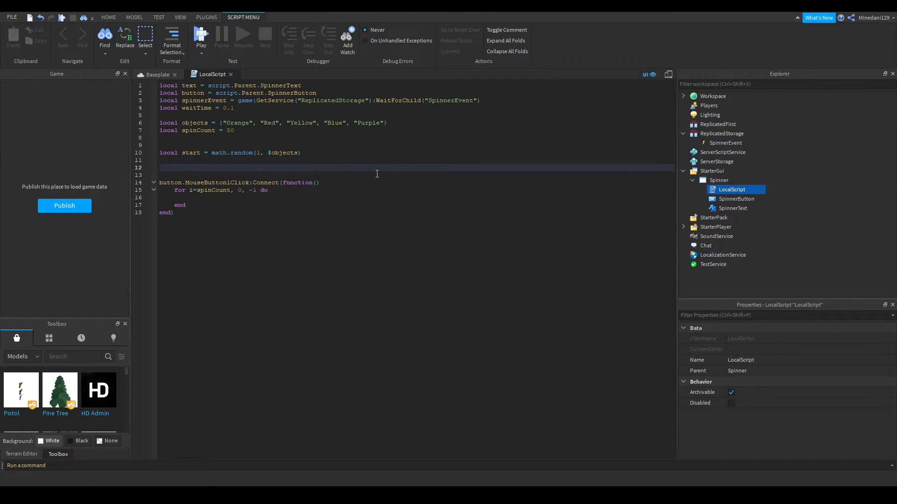
text(local function)
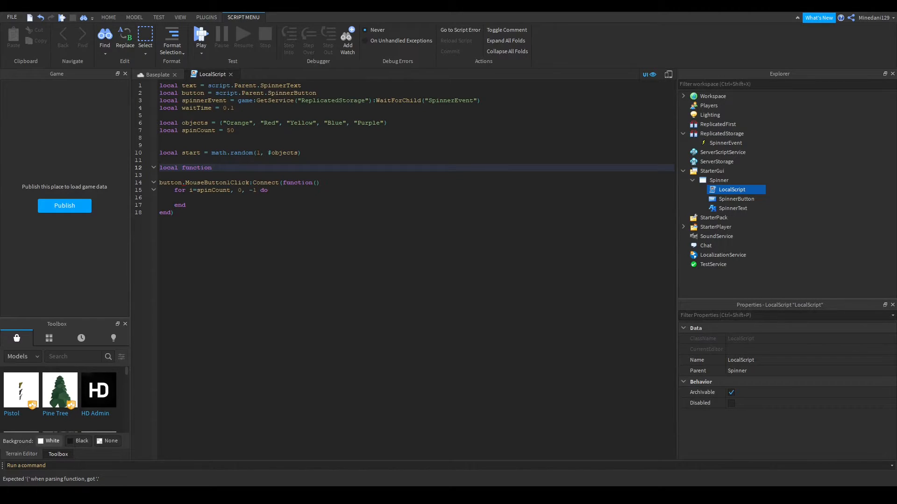
text(nextObject():)
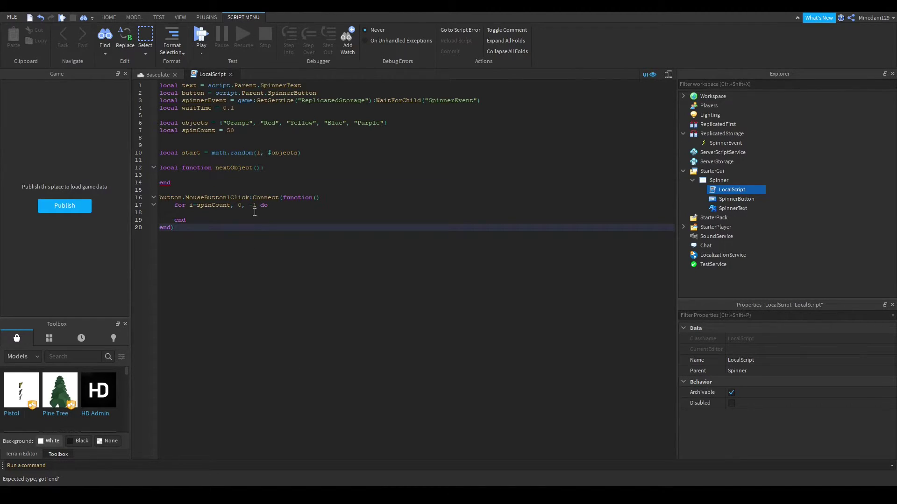
In nextObject, write 'if start == #objects then start = 1 else start += 1 end'
text(if start ==)
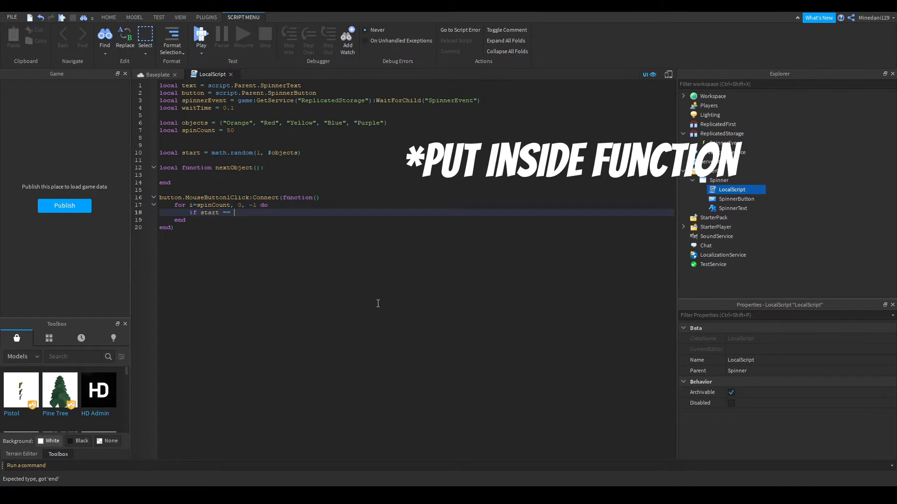
text(#o)
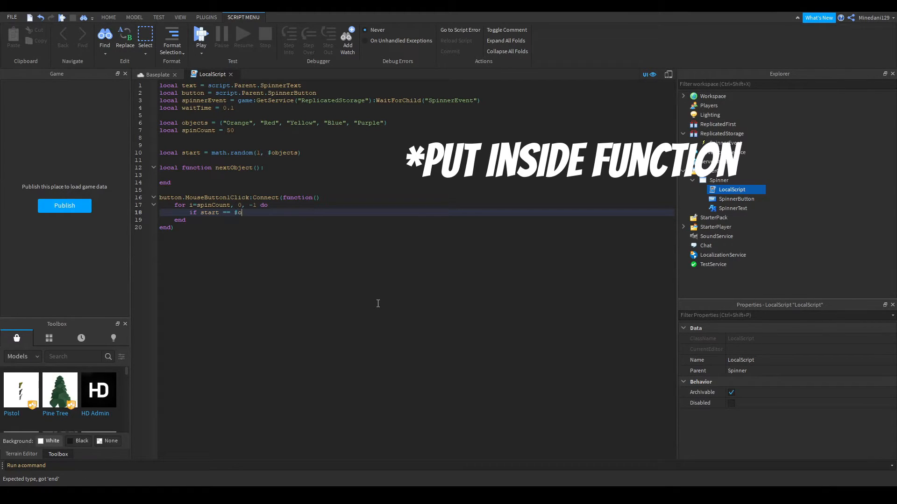
text(bjects)
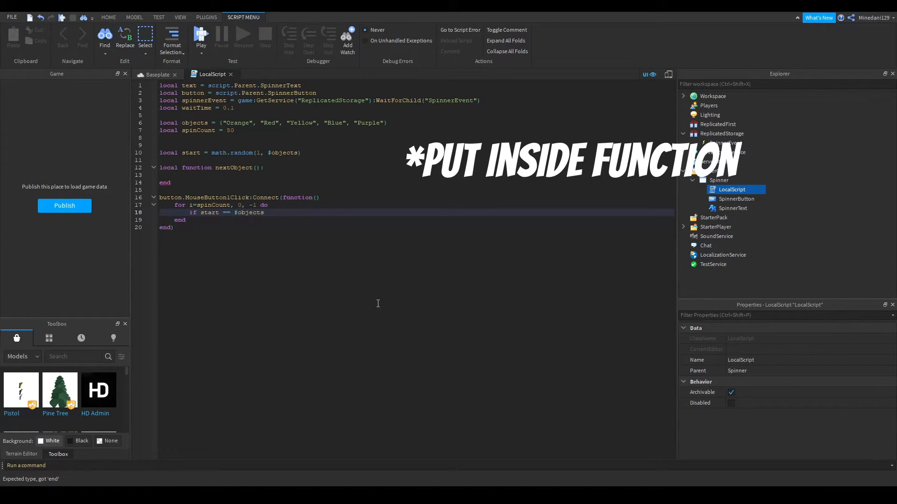
double_click(193, 122)
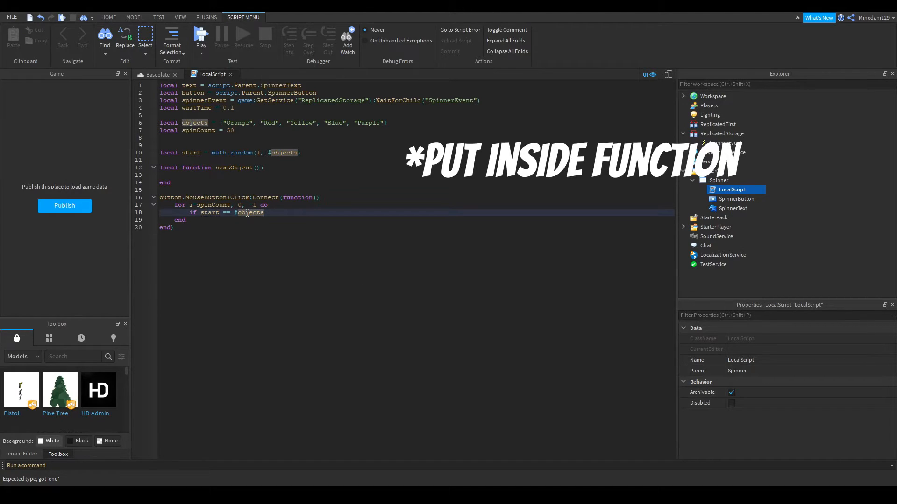
click(386, 123)
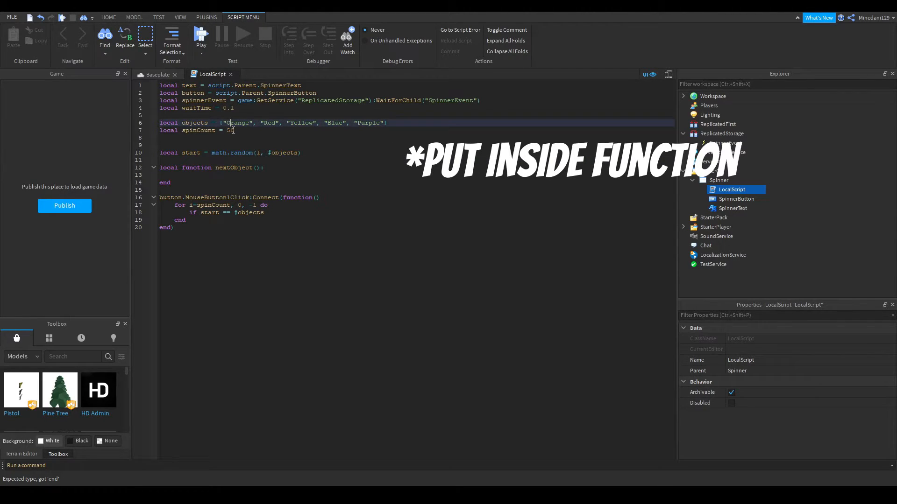
text(then)
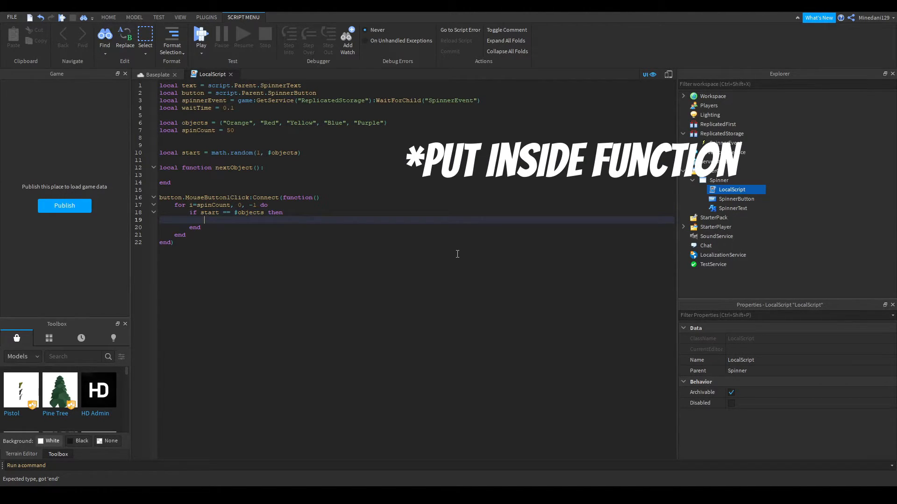
mouse_move(247, 217)
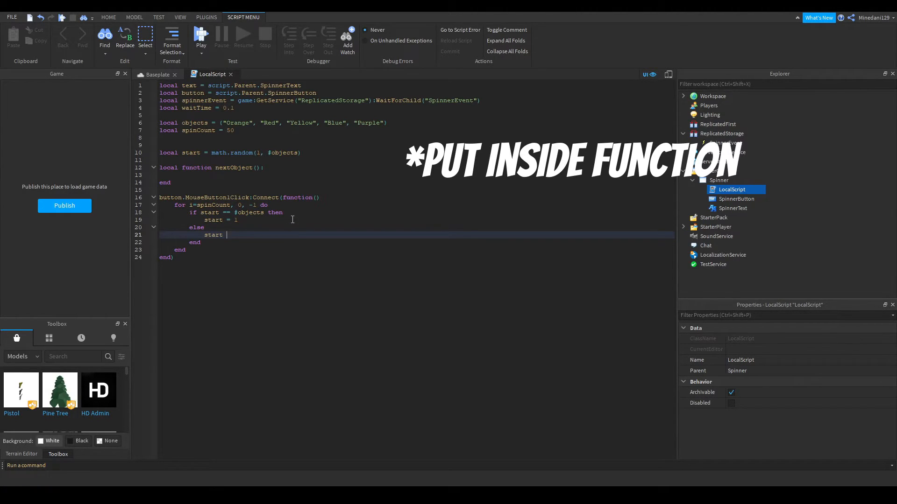
text(+= 1)
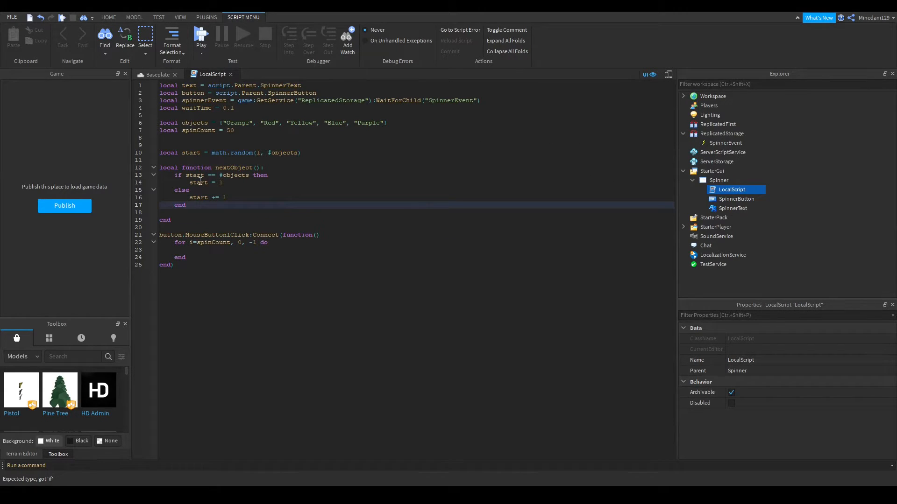
Delete the stray colon after nextObject() and add 'return objects[start]' after the if block
double_click(232, 168)
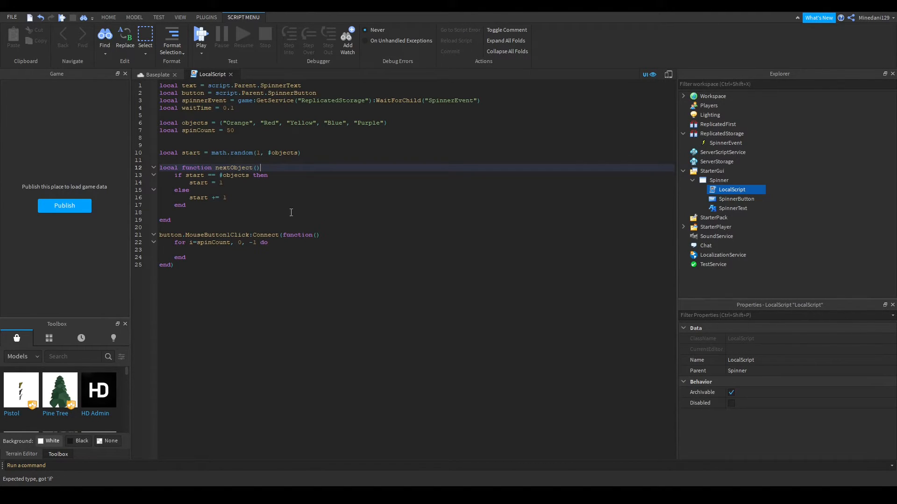
click(224, 181)
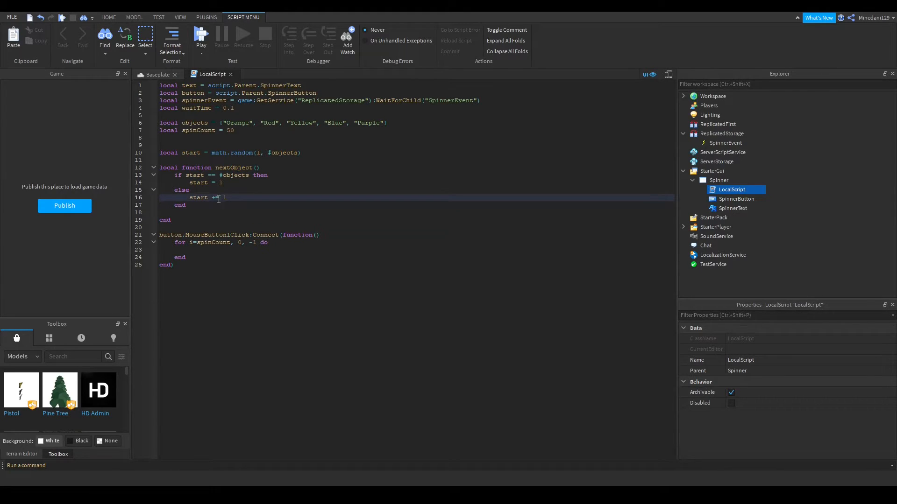
click(225, 206)
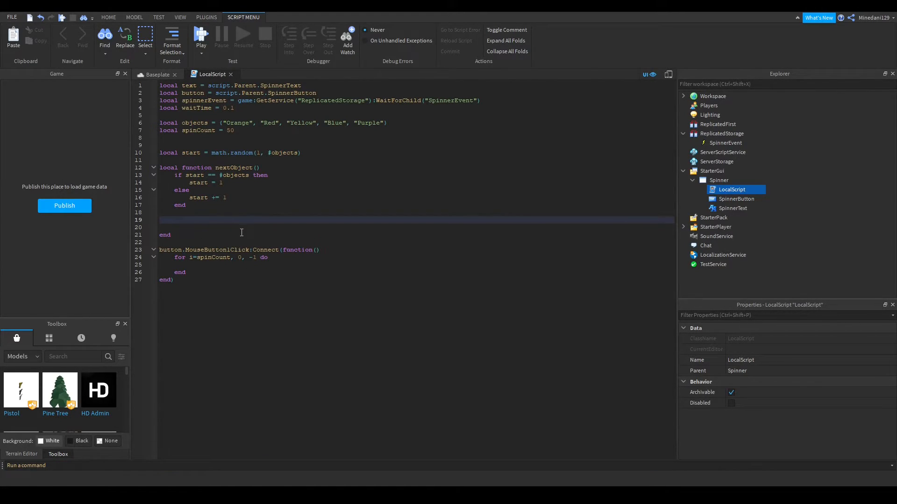
text(returns o)
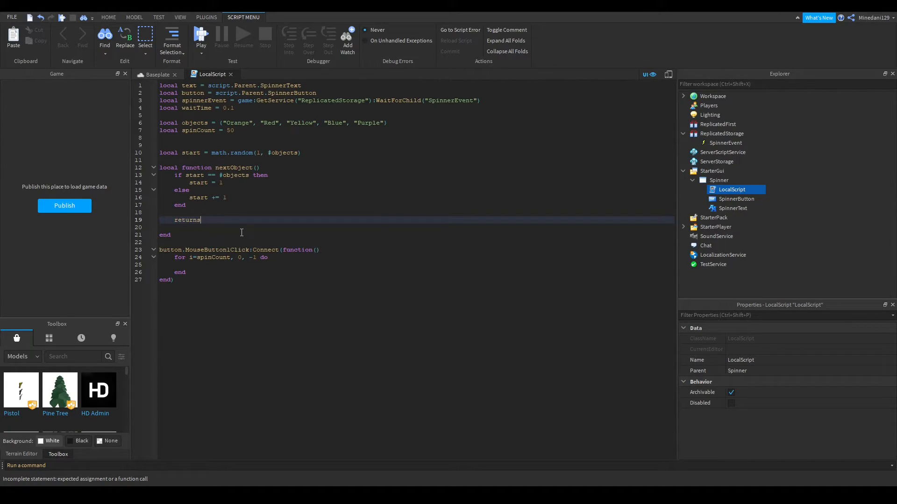
text(objects)
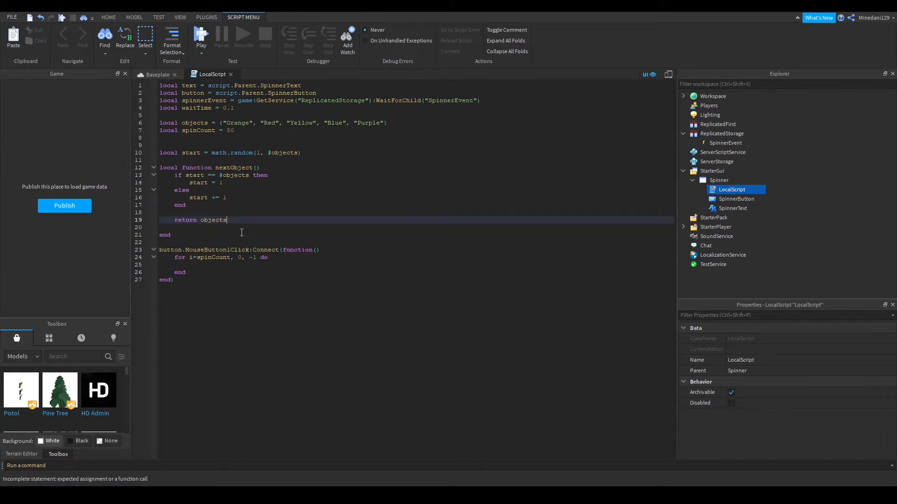
text([start])
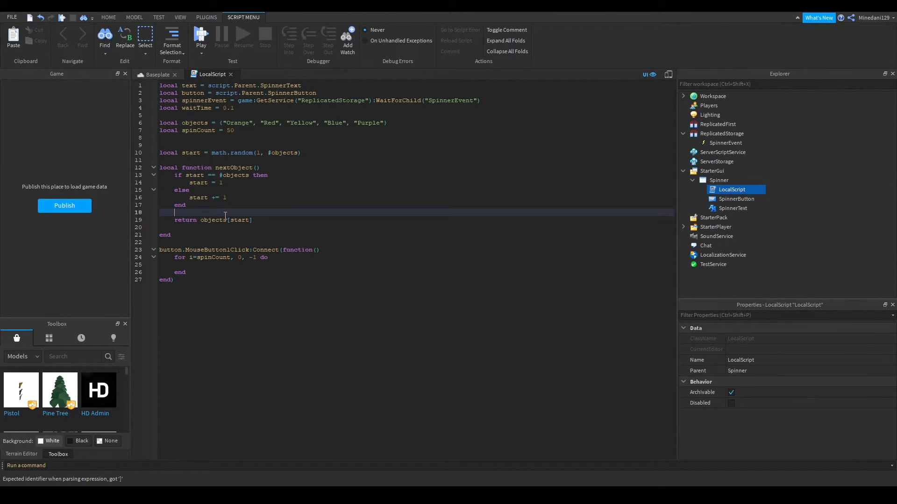
Highlight the start += 1 statement, the Orange entry and every use of start to check the logic
double_click(198, 197)
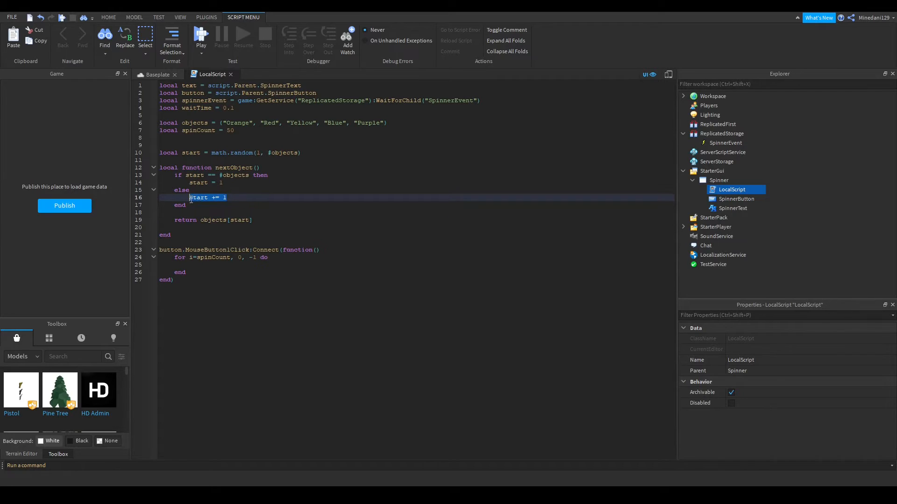
click(267, 123)
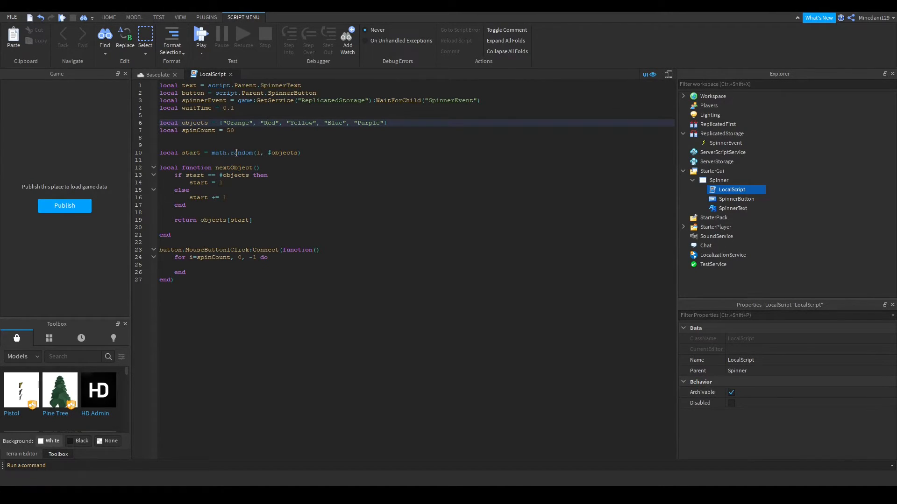
double_click(238, 123)
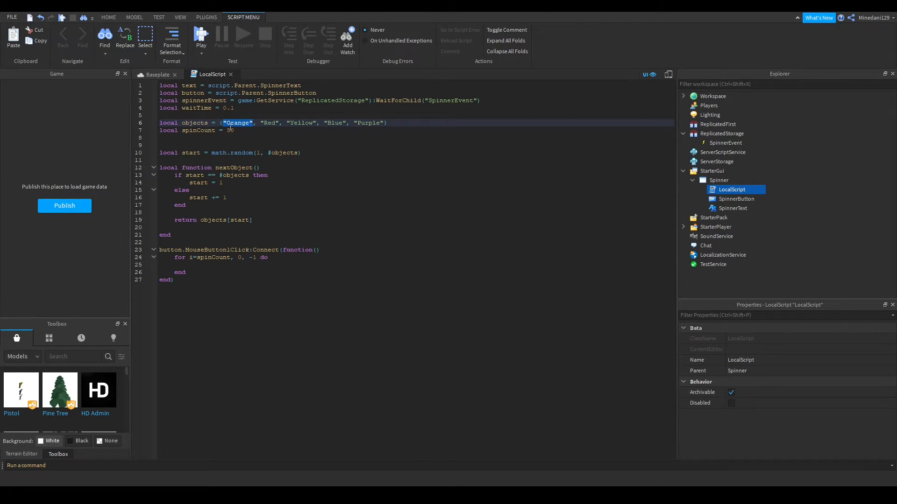
click(229, 160)
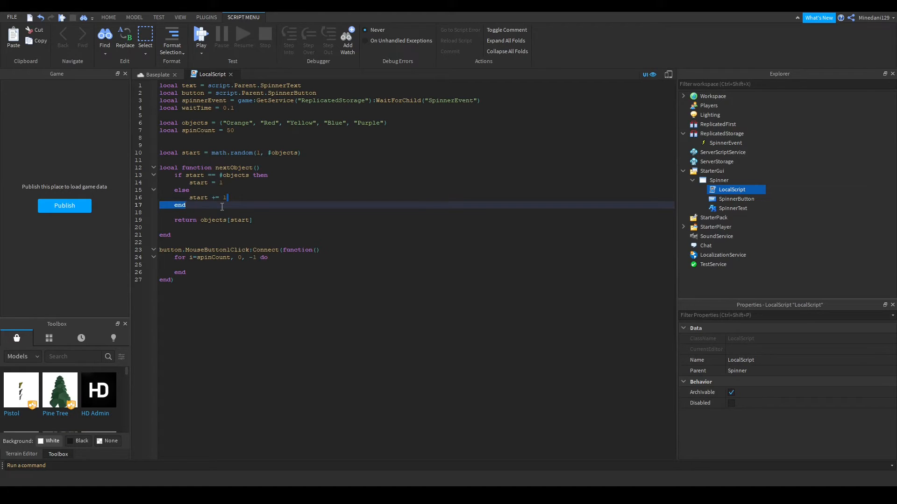
click(272, 153)
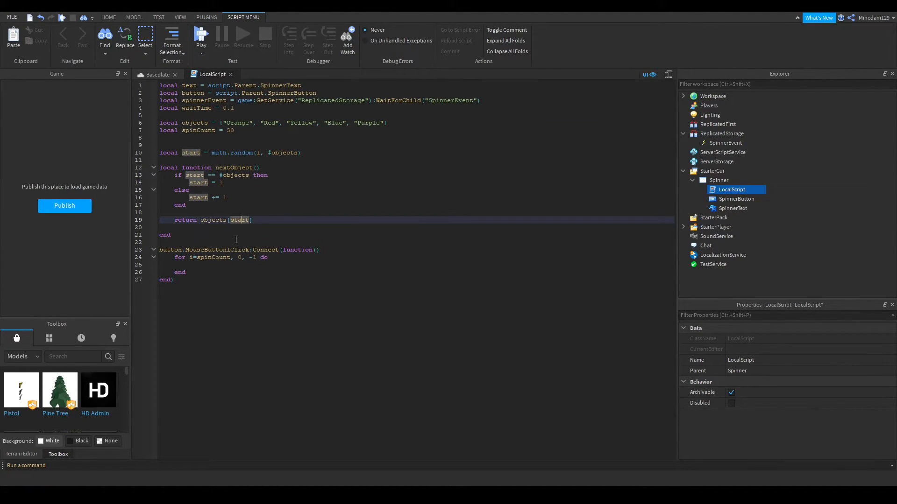
mouse_move(242, 224)
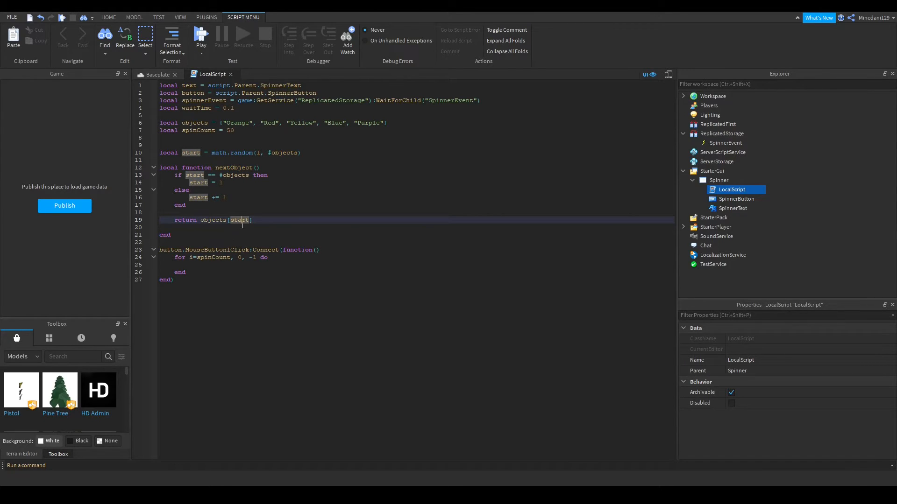
double_click(268, 122)
text(text.Text =)
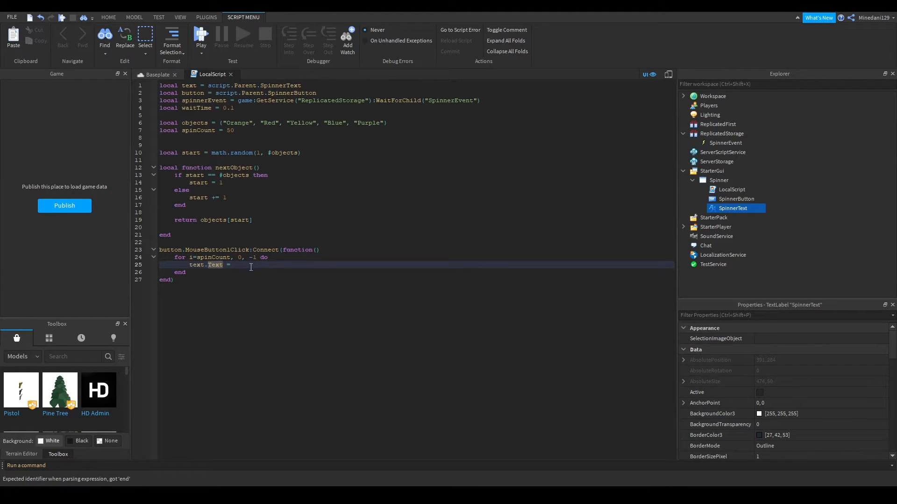
In the spin loop, set text to nextObject(), add 0.1 to waitTime when i <= 10, then wait(waitTime)
text(nextObject()
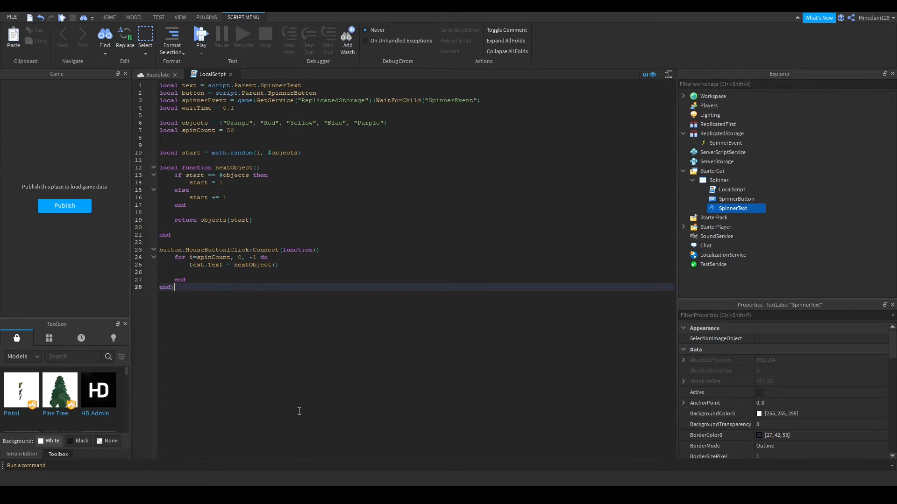
key(Enter)
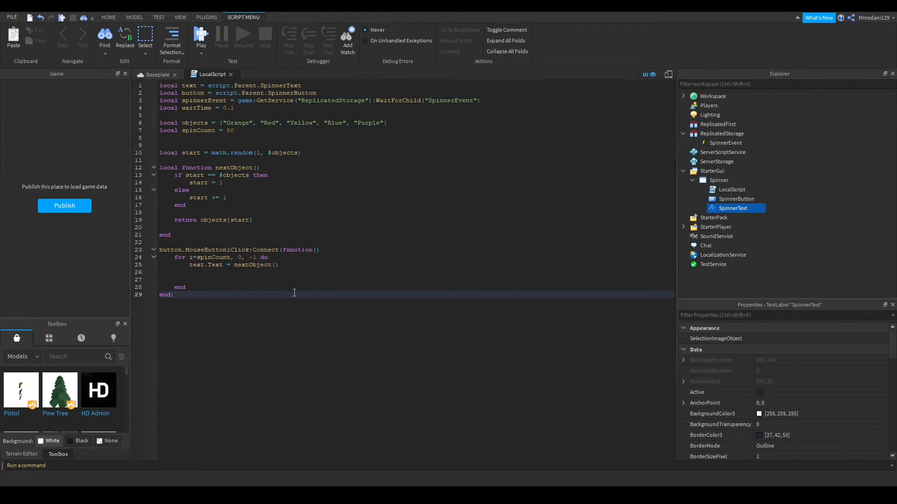
text(if i <= 10 then)
text(waitTime +)
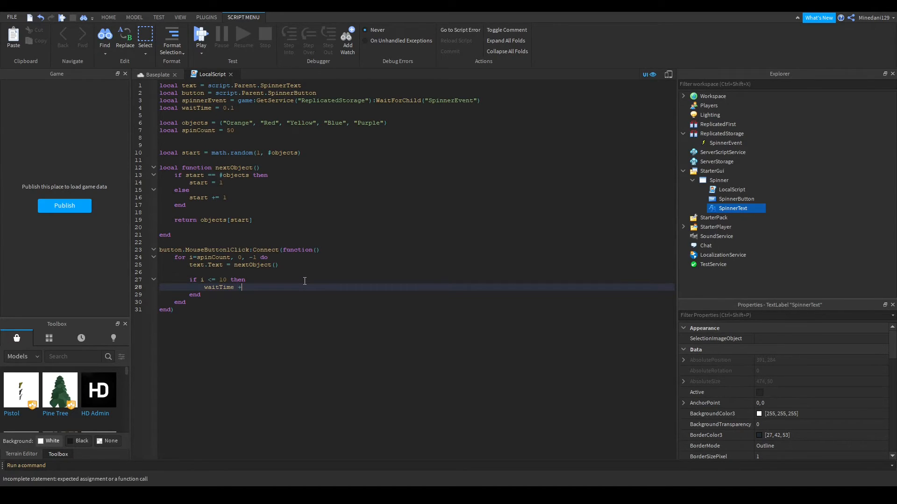
text(0.1)
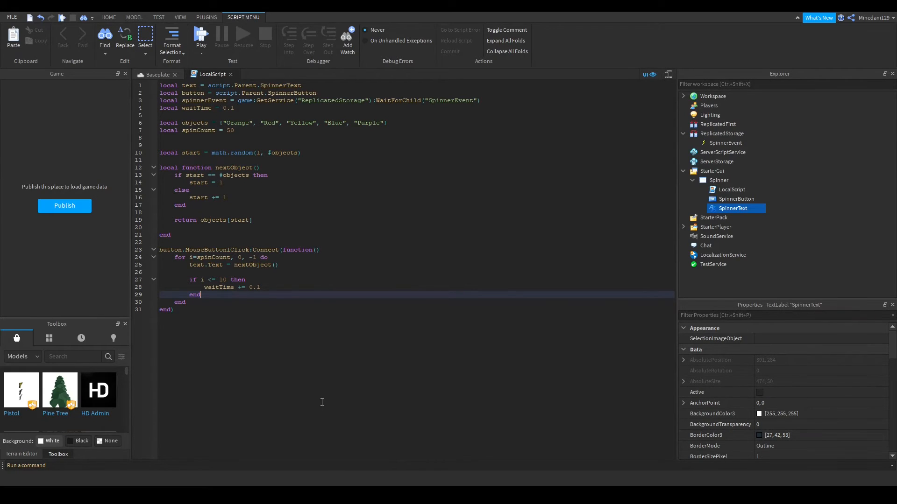
text(wait())
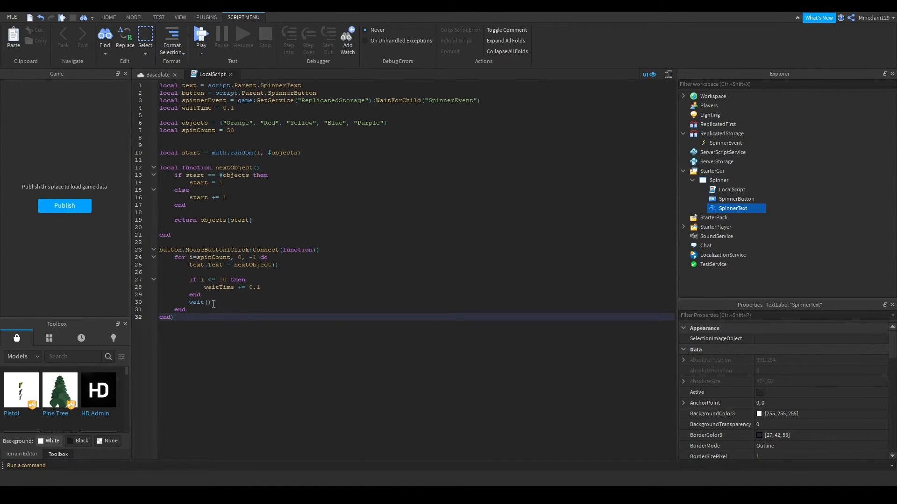
text(waitTime)
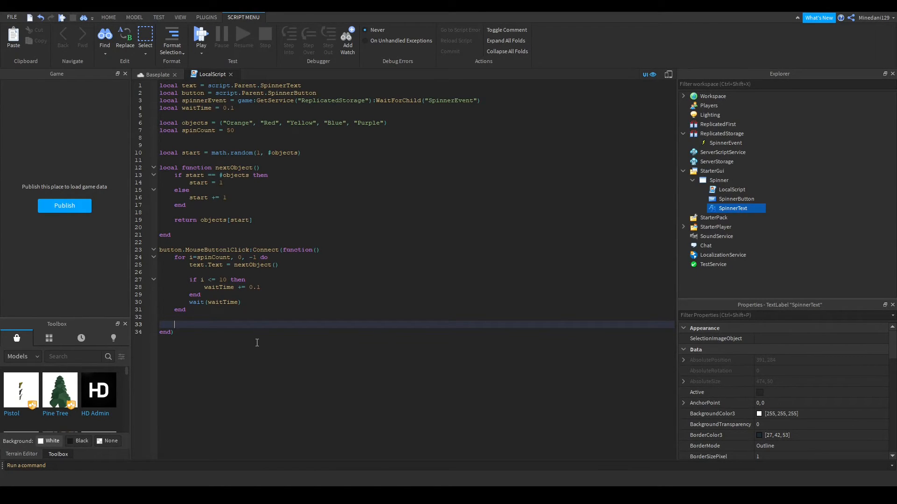
After the loop ends, add 'spinnerEvent:Fire(text.Text)' to broadcast the landed colour
text(spinnerEvent:)
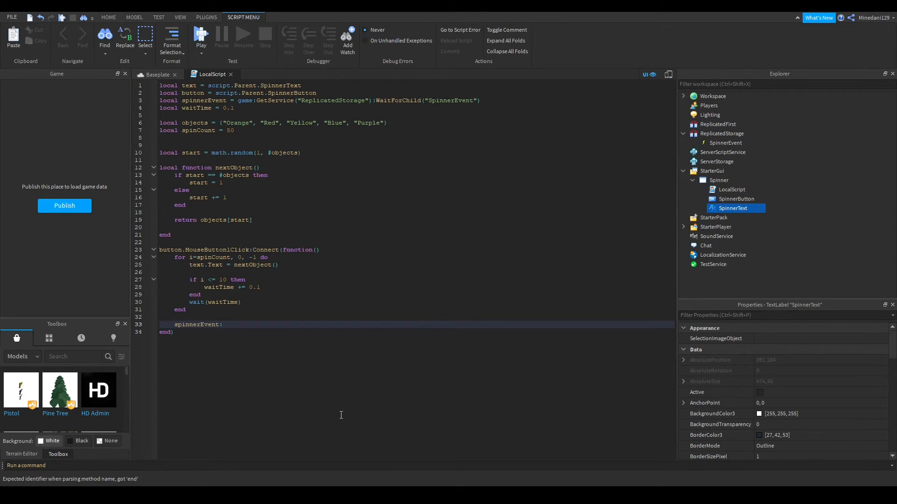
text(Fire())
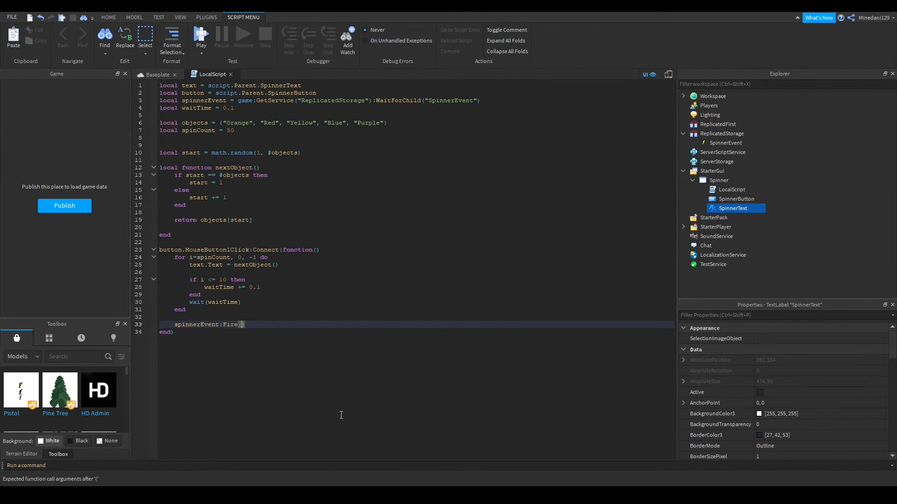
text(text.Text)
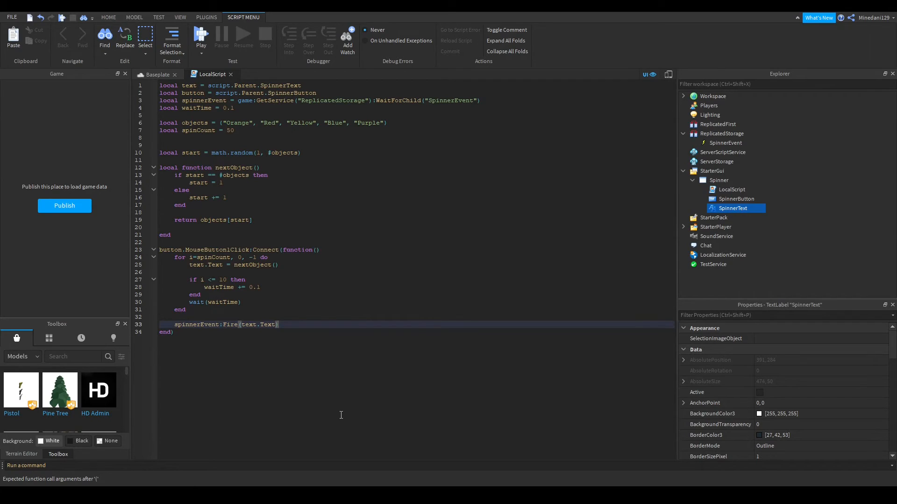
double_click(258, 324)
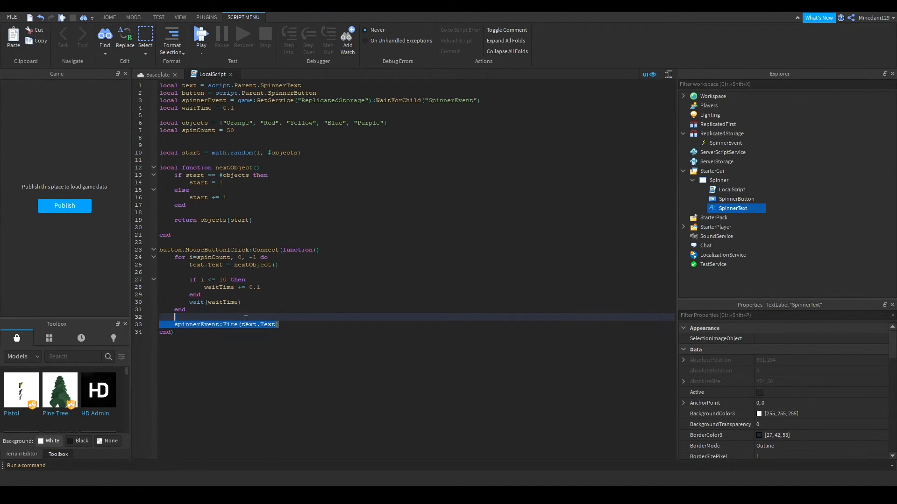
click(275, 324)
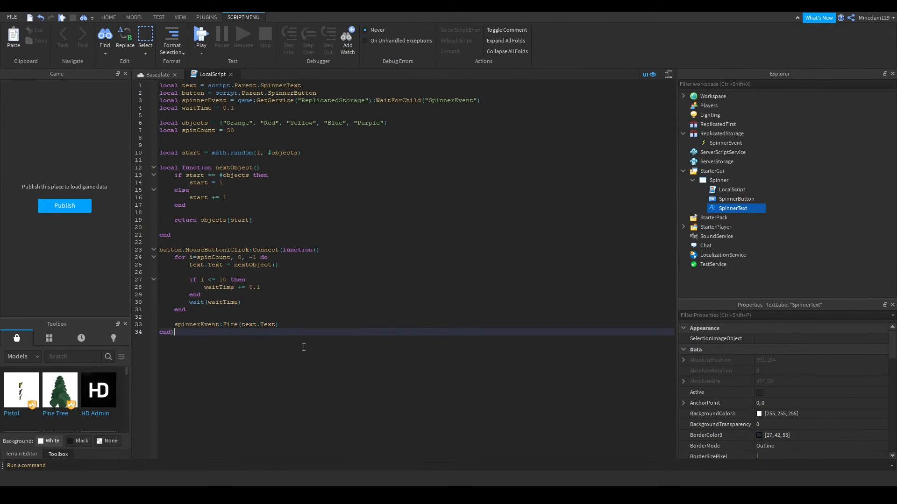
click(310, 123)
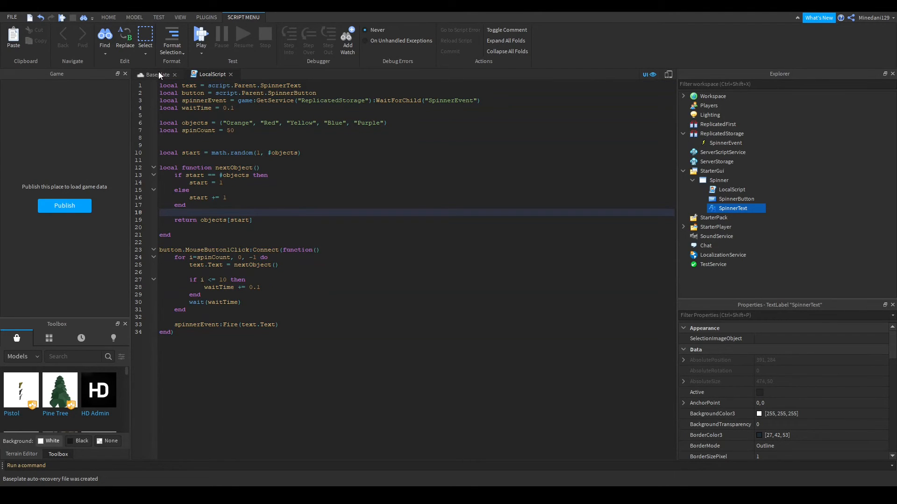
In the Baseplate scene, set SpinnerButton's Text to 'Spin!' and enable TextScaled
click(154, 74)
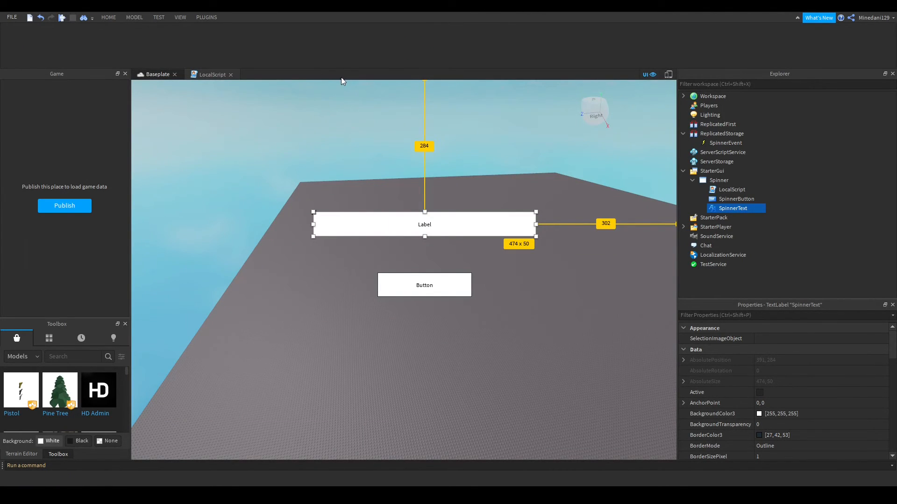
click(736, 198)
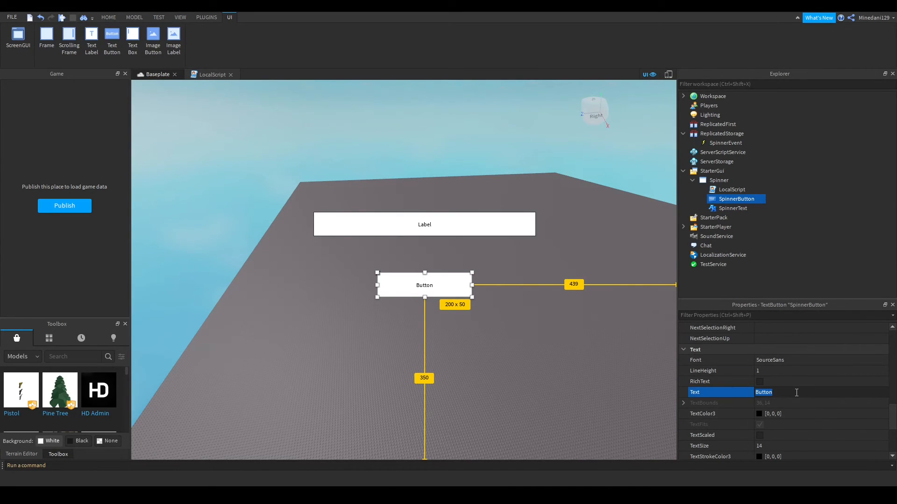
text(Spin!)
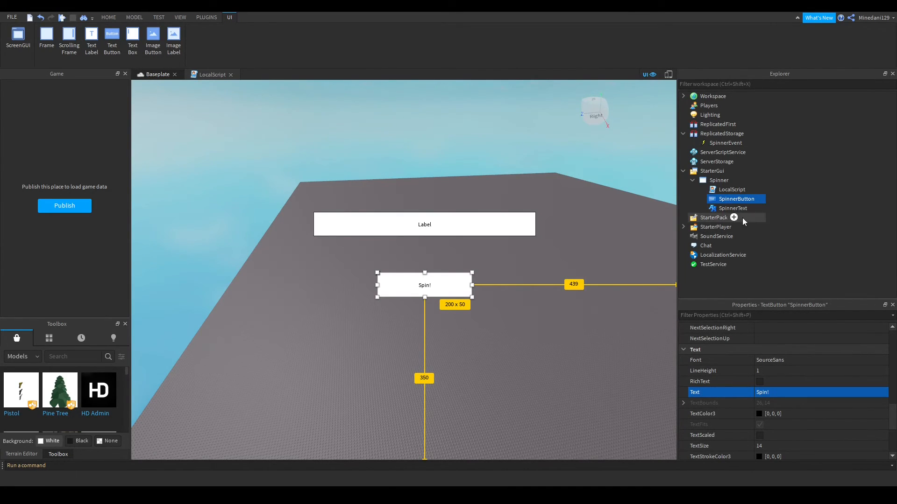
scroll(down, 3)
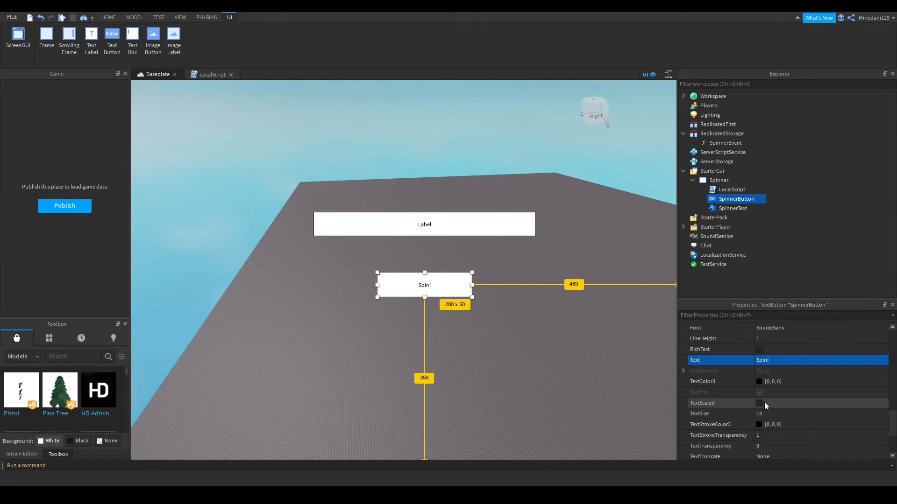
click(733, 207)
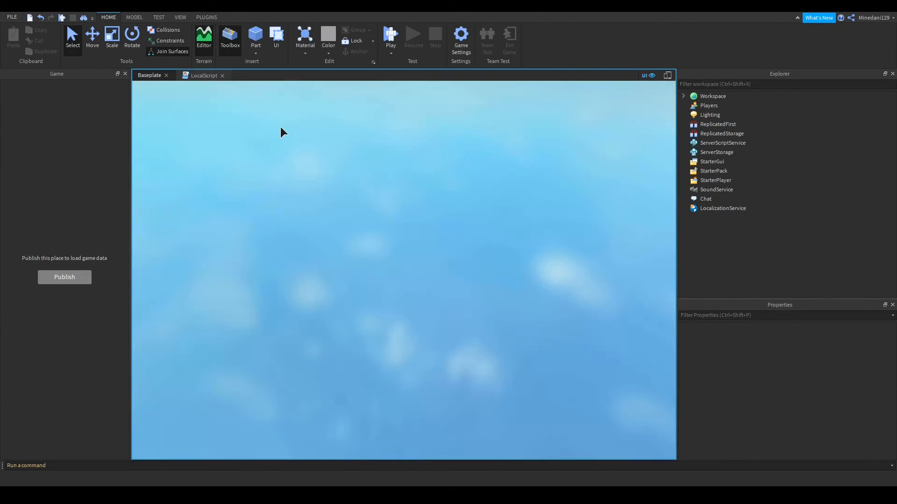
Click Spin! in the playtest, watch the label land on Purple, then stop the test
click(391, 37)
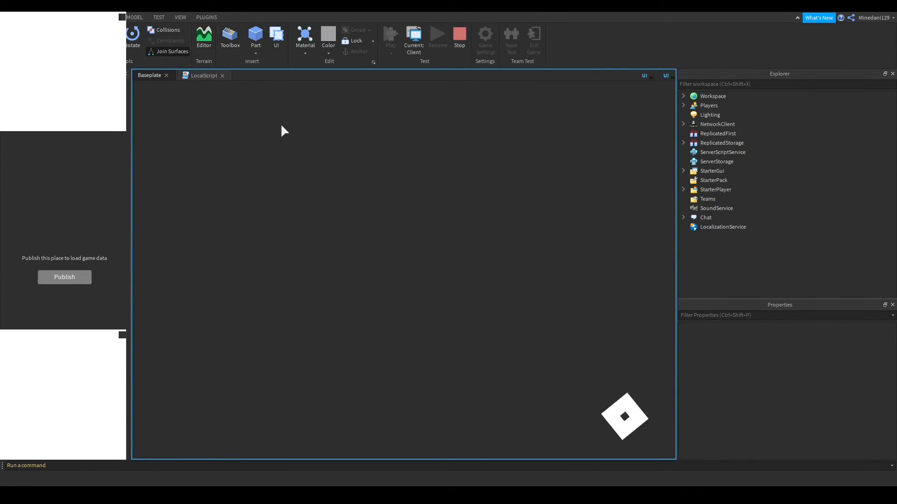
click(390, 41)
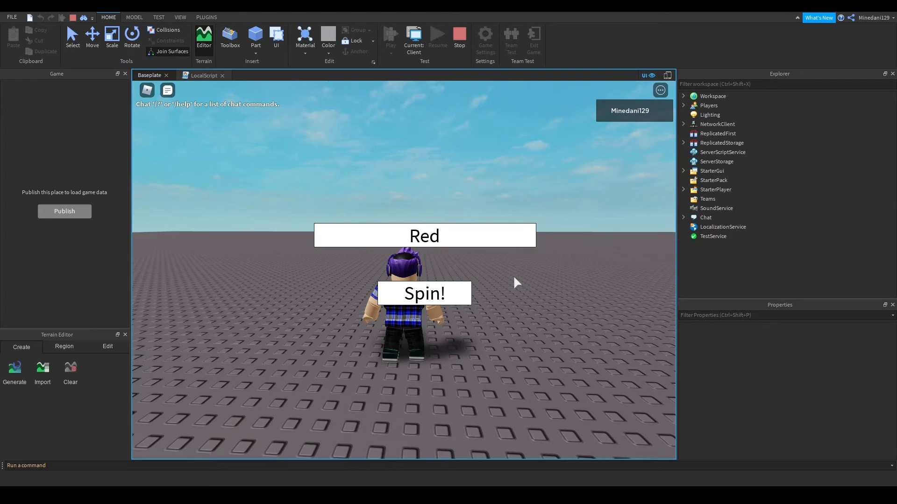
mouse_move(537, 302)
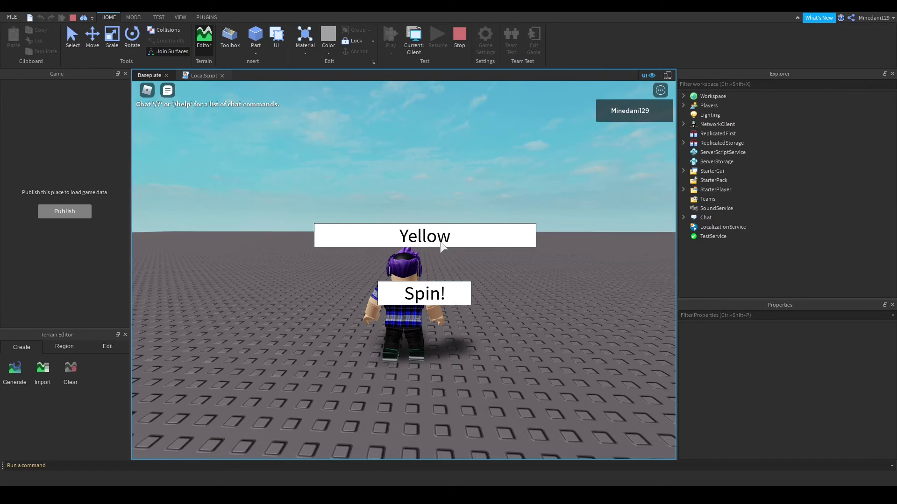
click(424, 235)
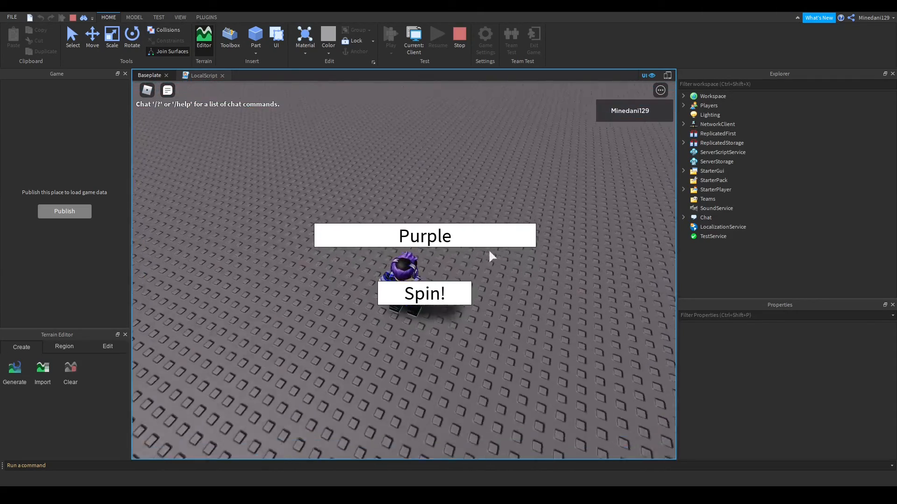
click(458, 35)
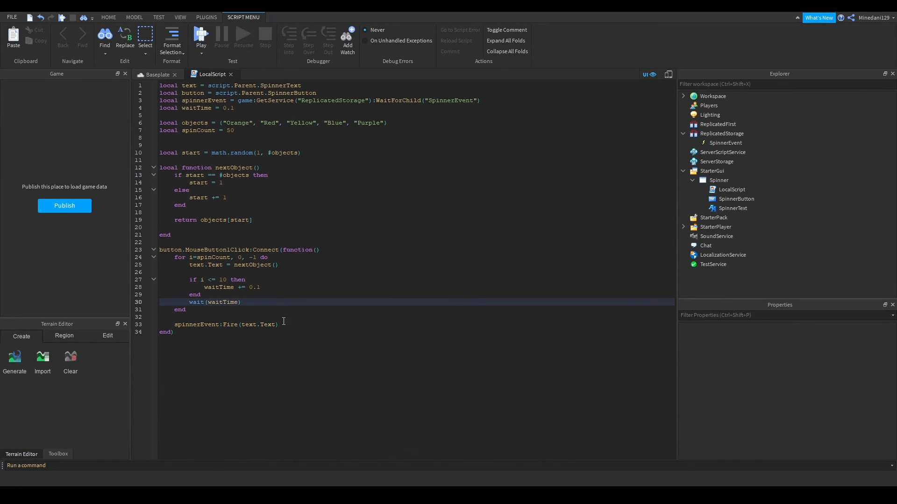
Inspect SpinnerEvent and ReplicatedStorage in Explorer, then select all of the spinner script
click(725, 142)
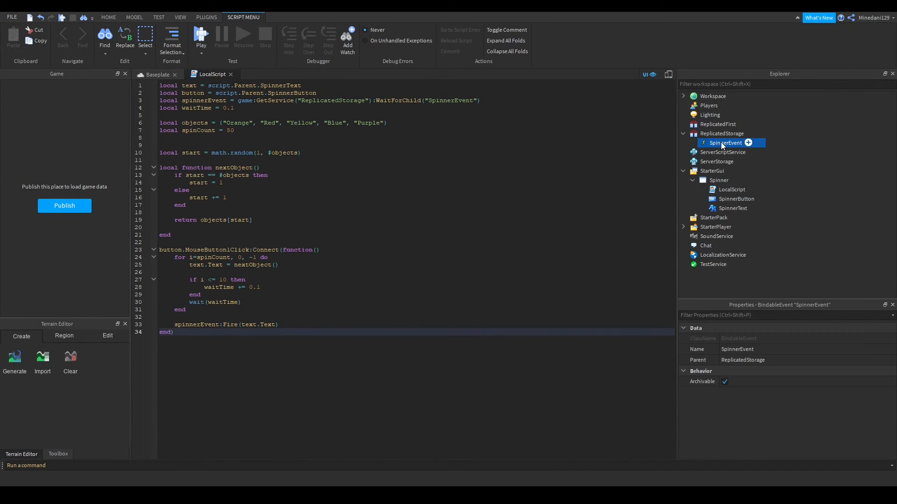
mouse_move(566, 229)
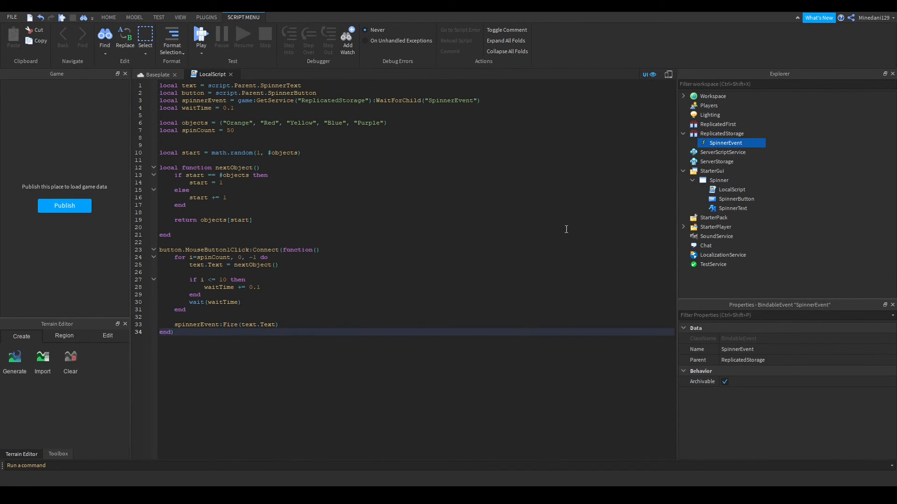
click(721, 134)
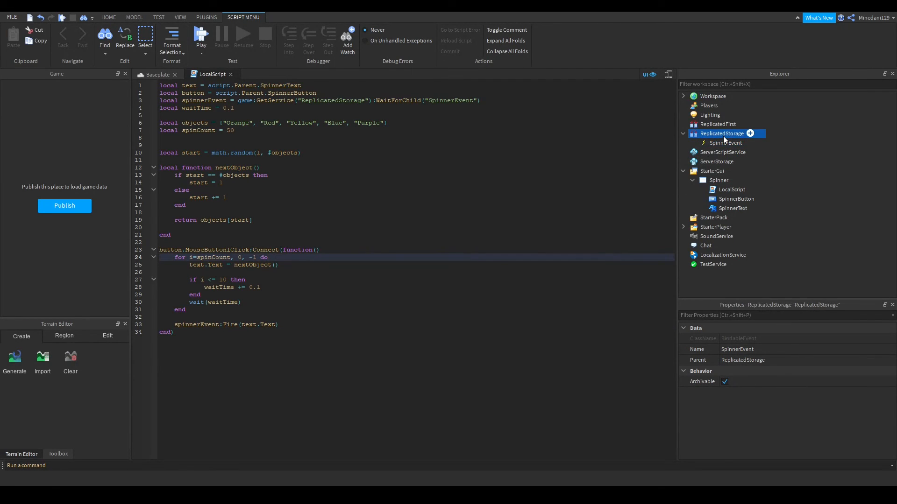
click(721, 133)
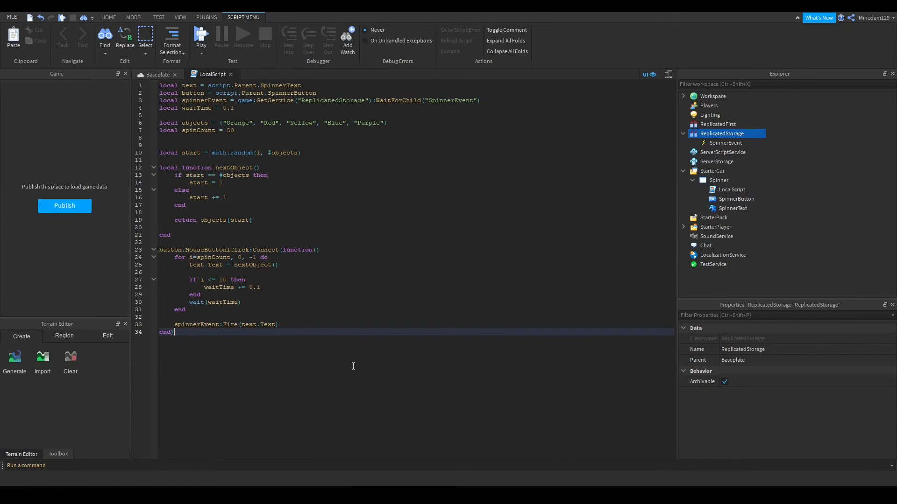
key(ctrl+a)
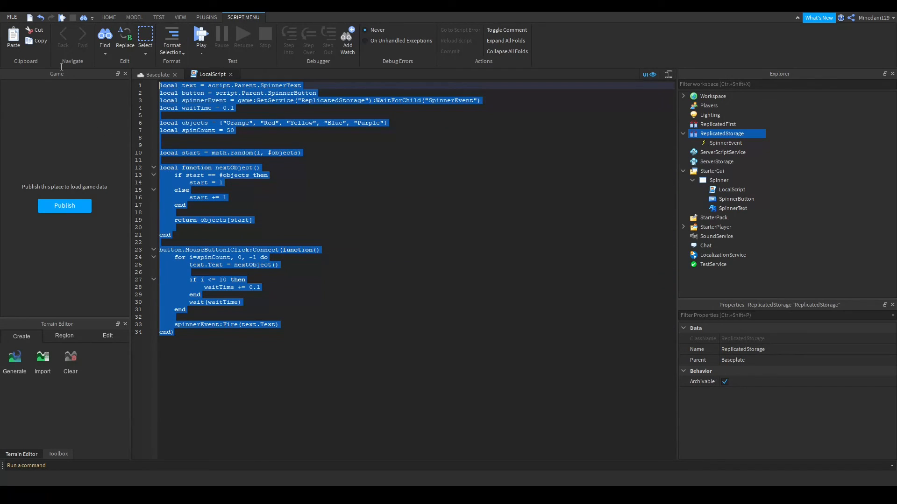